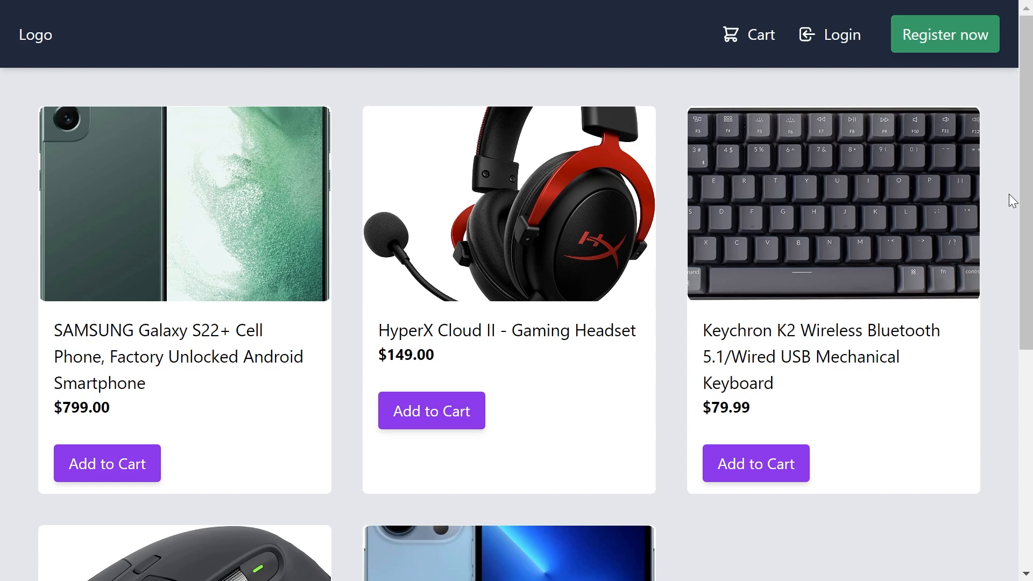
Step: Browse the listing, visit the registration, login and password reset pages, then return
scroll(down, 3)
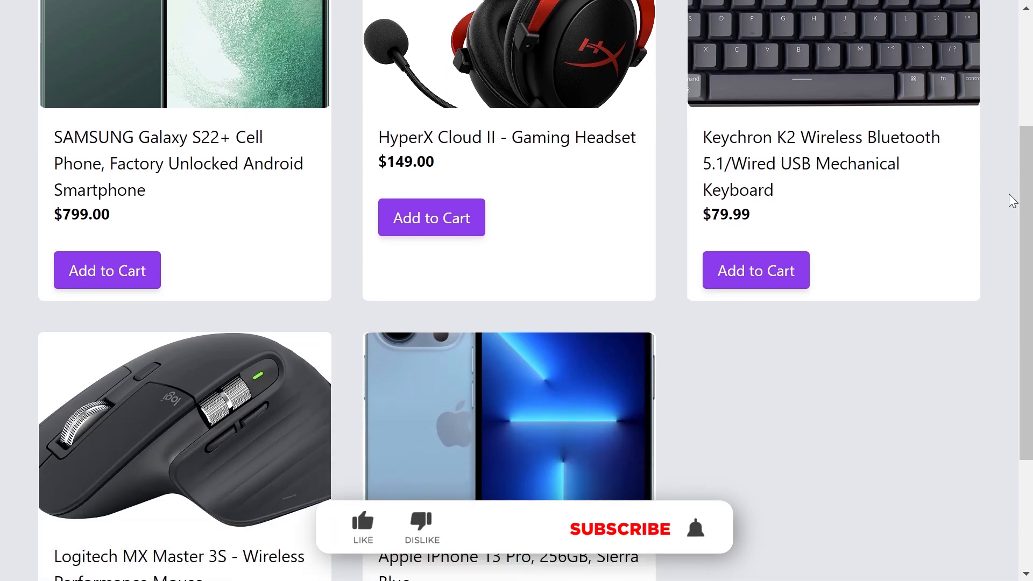
scroll(down, 3)
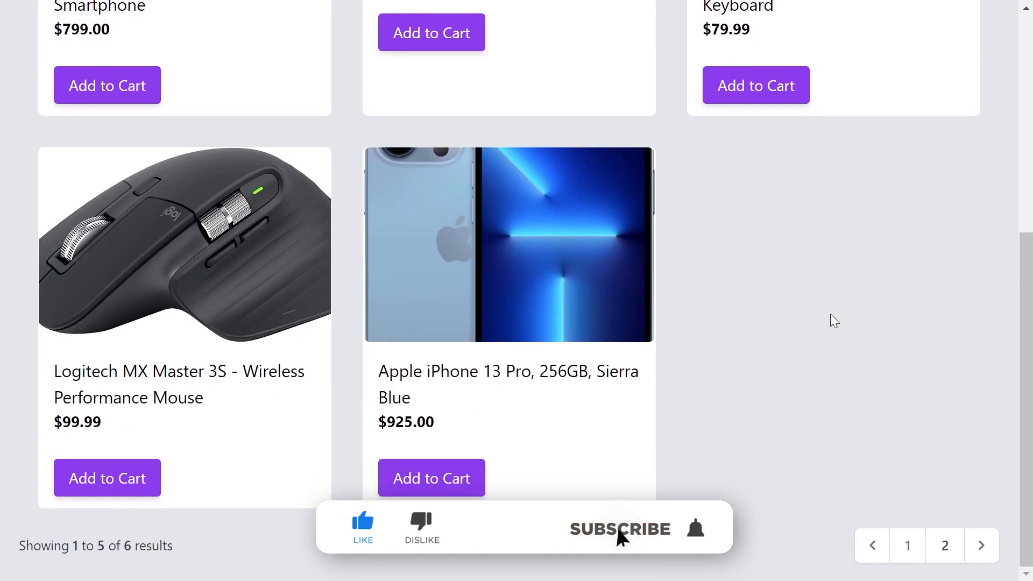
click(362, 523)
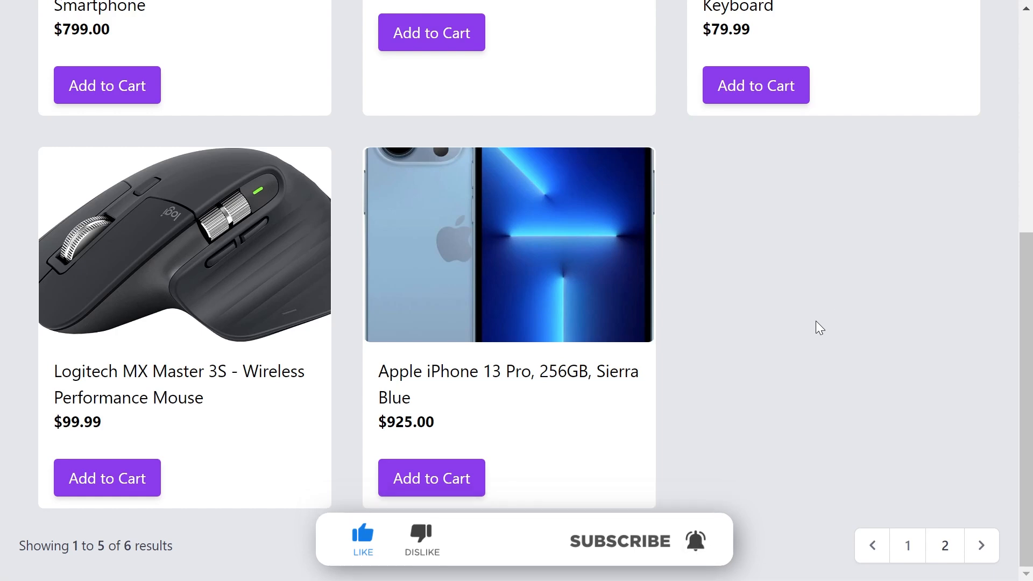
scroll(up, 3)
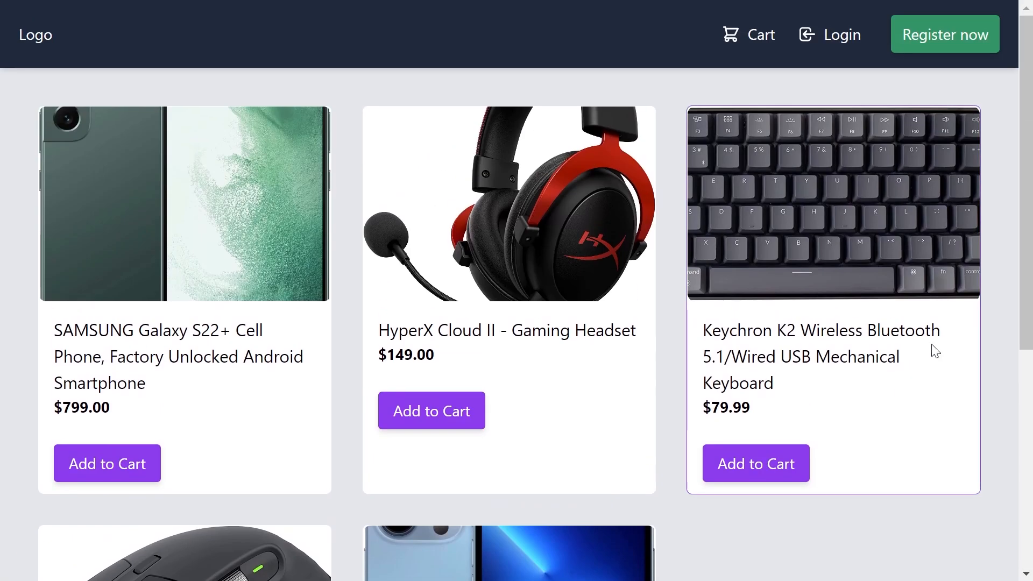
mouse_move(744, 84)
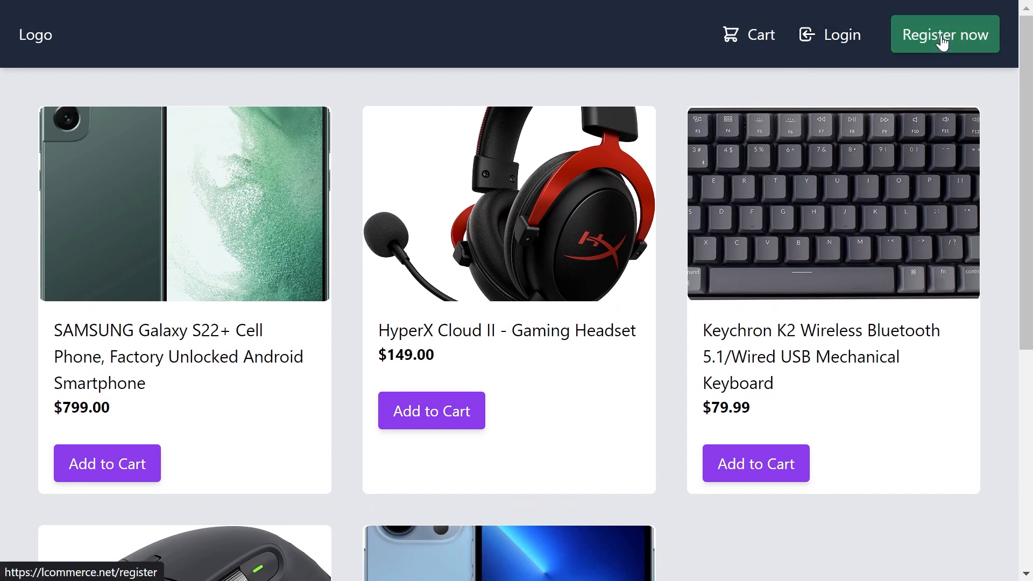
click(945, 34)
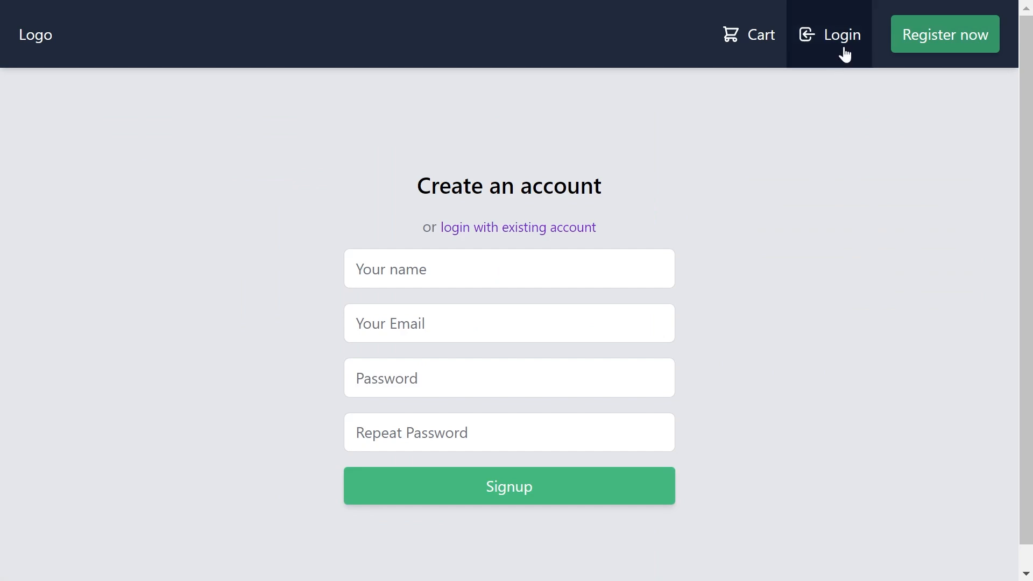
click(841, 34)
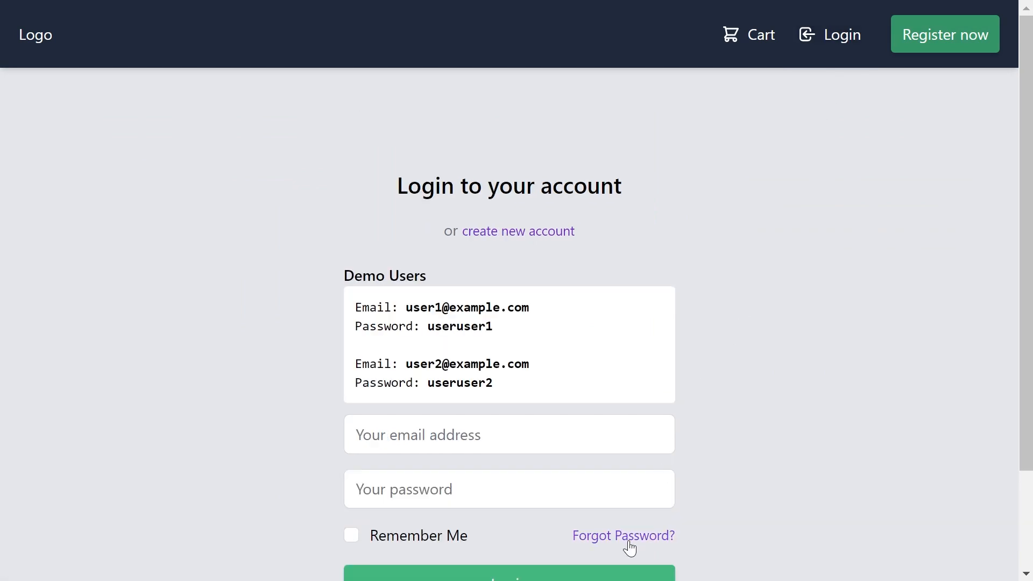
click(622, 534)
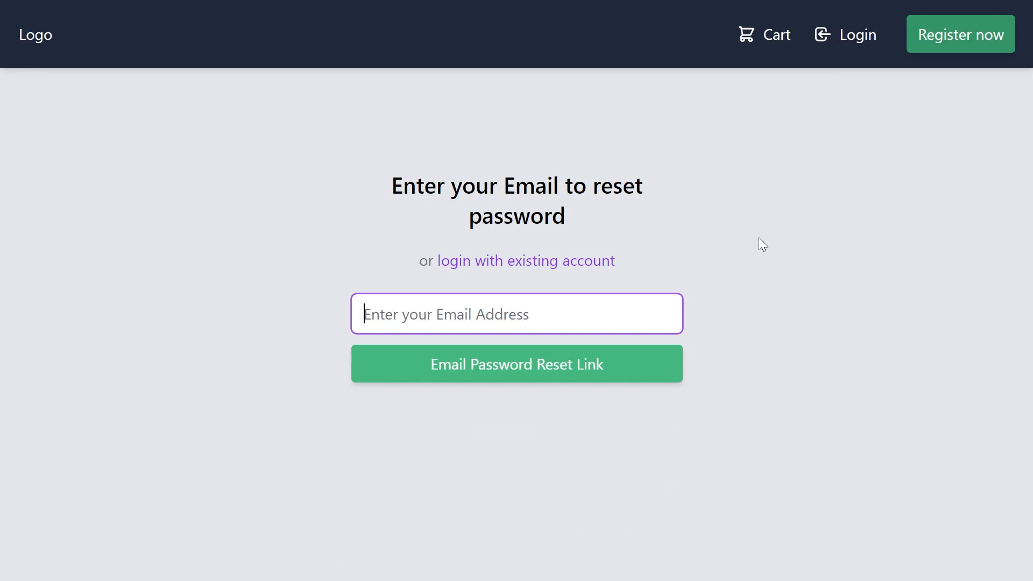
click(764, 35)
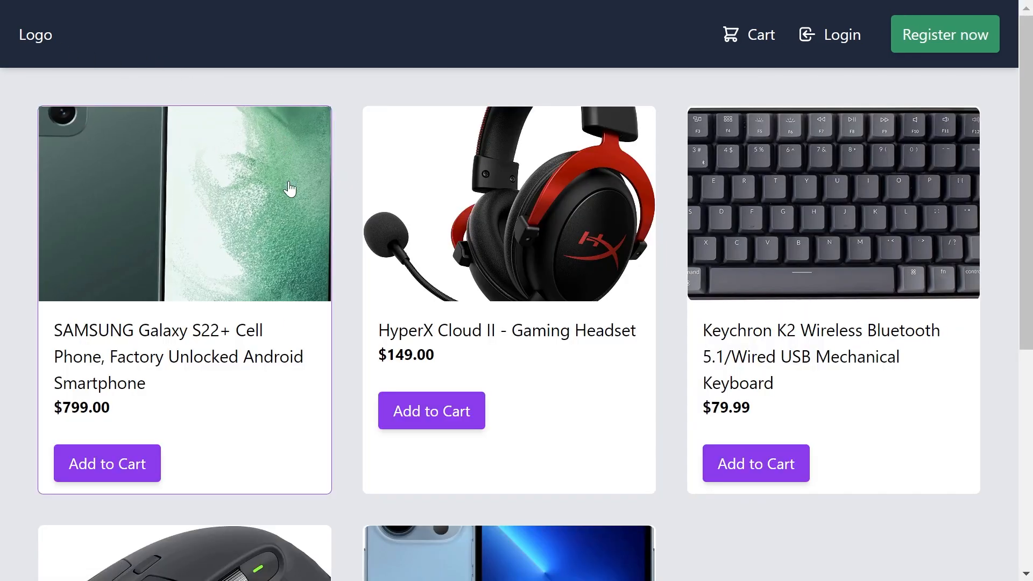
Step: Add a product to the cart and bring up the cart contents
click(431, 411)
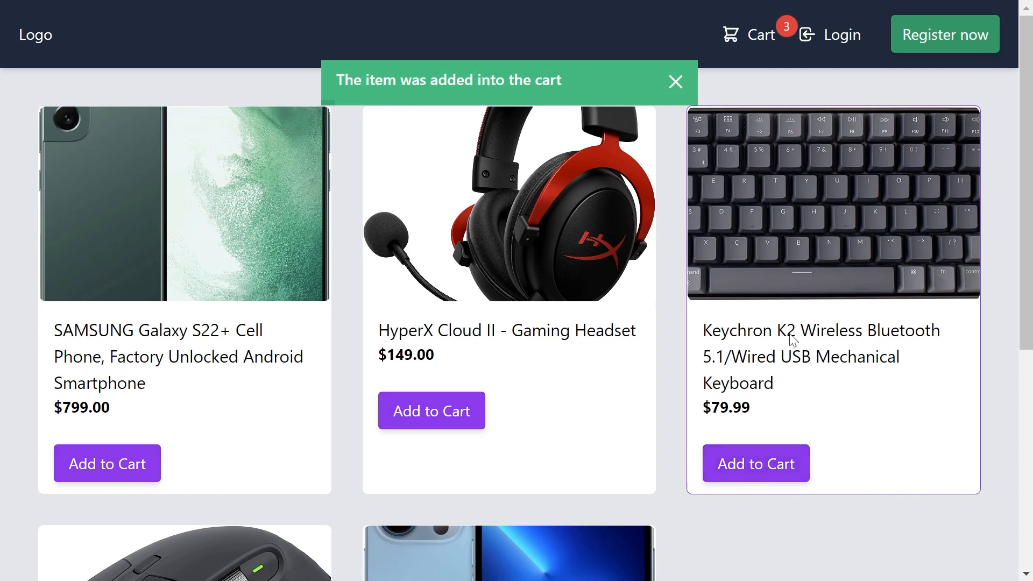
mouse_move(596, 264)
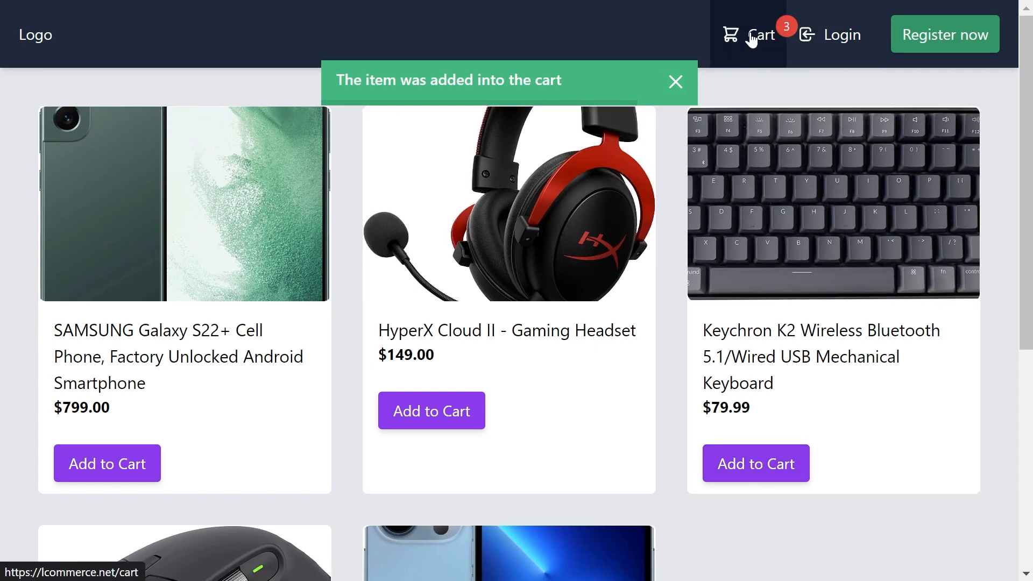
click(761, 34)
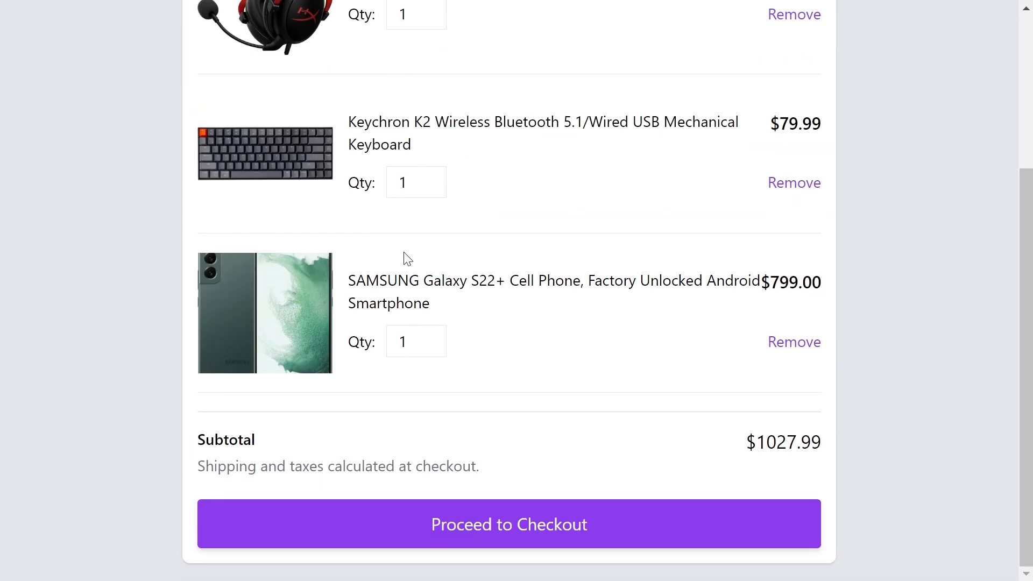
scroll(up, 3)
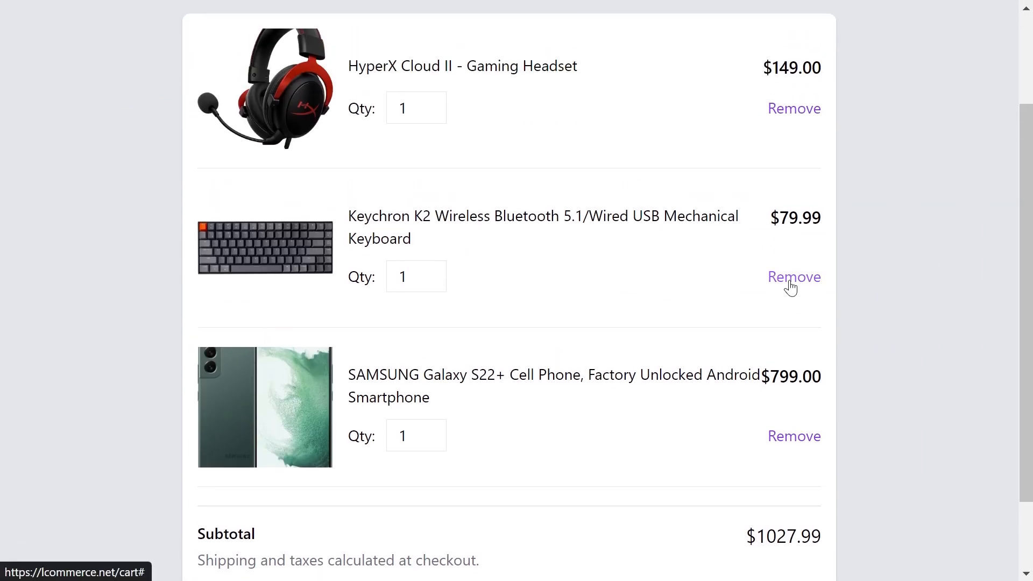
Step: Raise the headset and keyboard quantities to 3 each
click(433, 103)
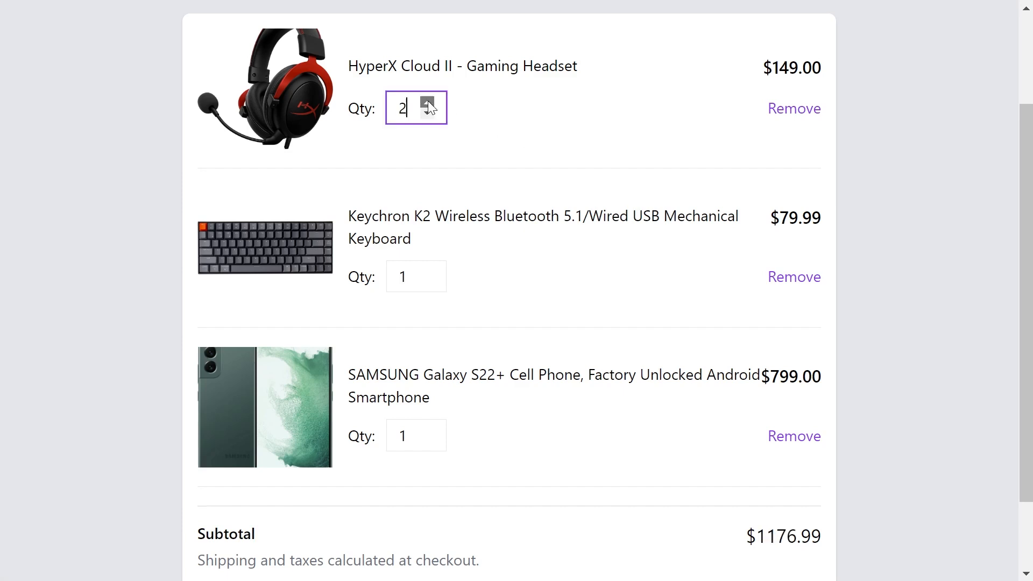
click(429, 103)
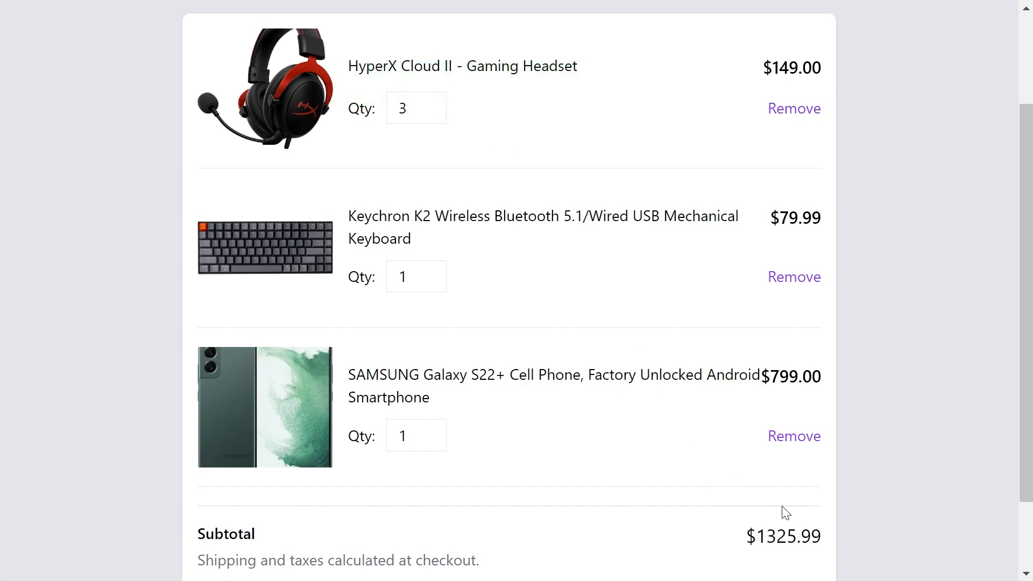
click(431, 271)
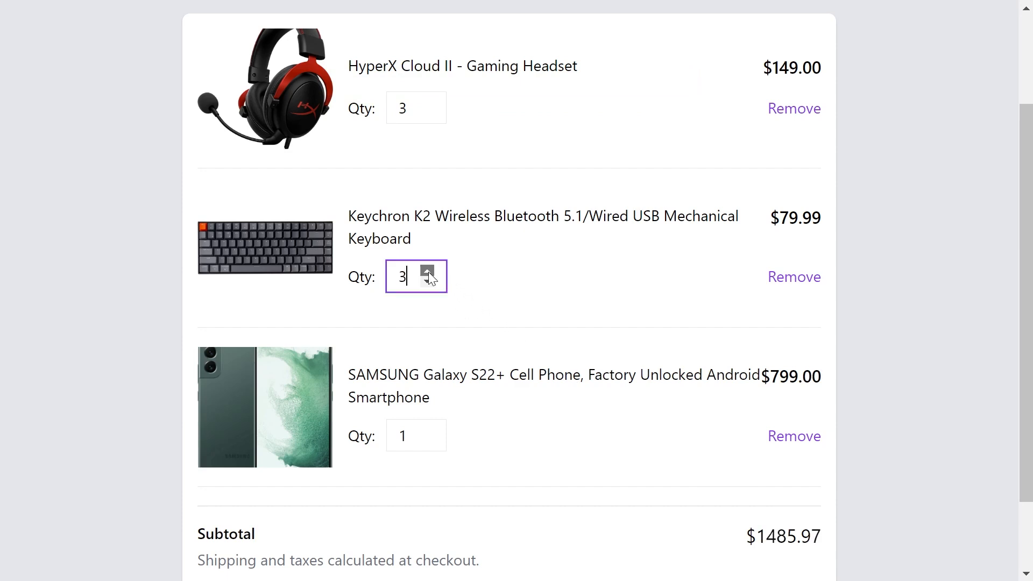
click(428, 272)
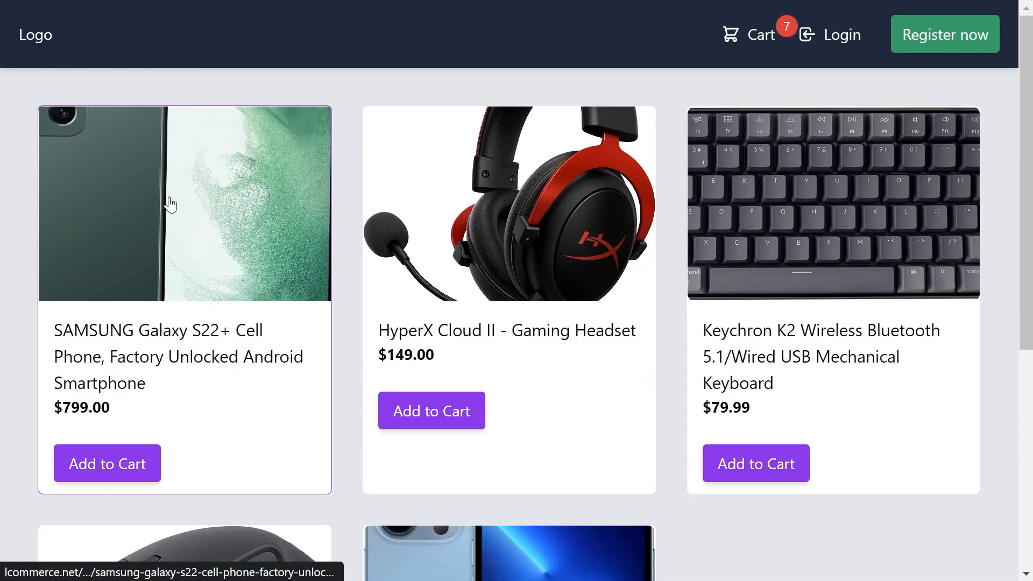
Step: Add four Samsung Galaxy S22+ phones from the product page and check the cart subtotal
click(184, 204)
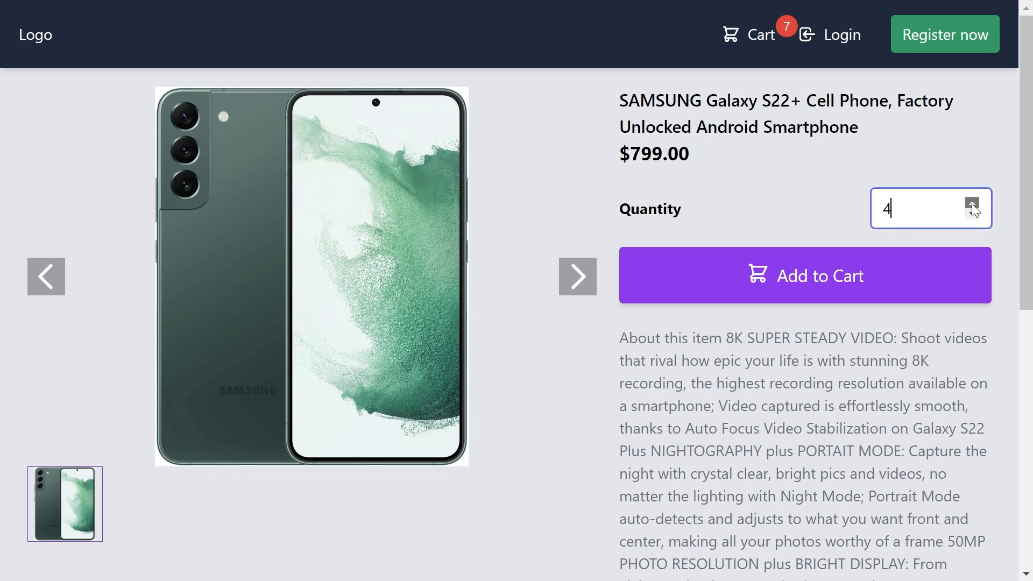
click(805, 276)
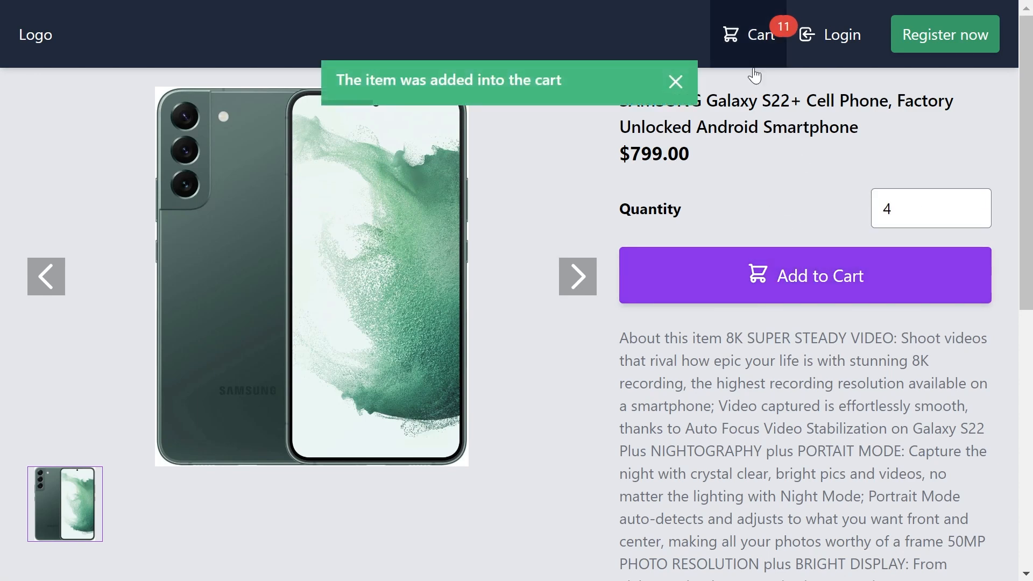
click(751, 35)
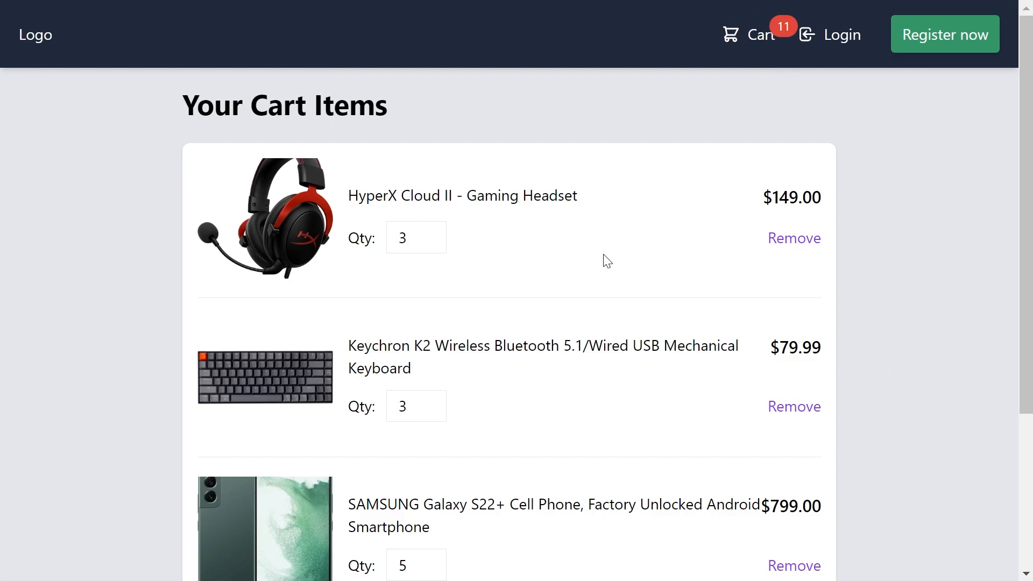
scroll(down, 3)
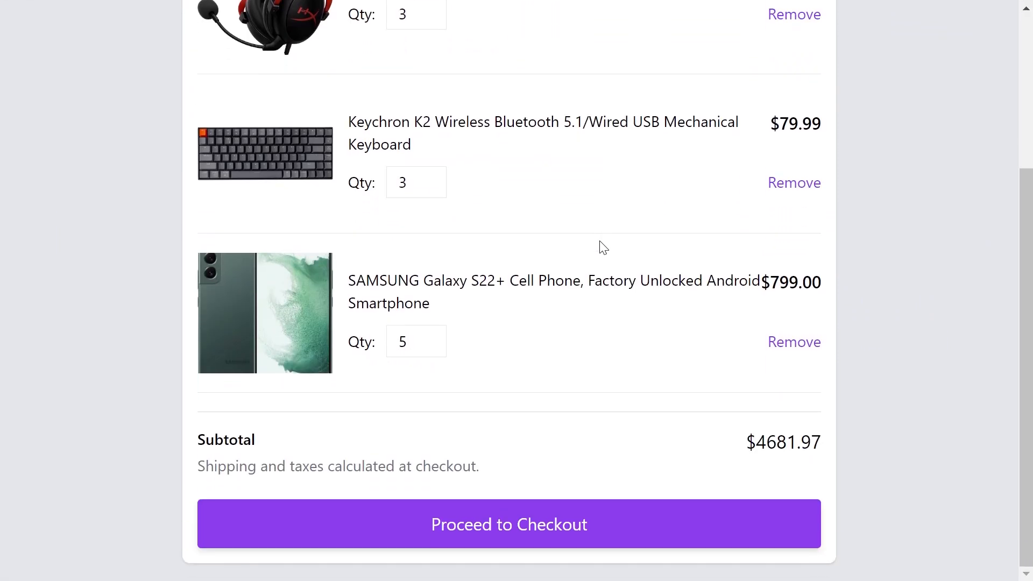
mouse_move(513, 508)
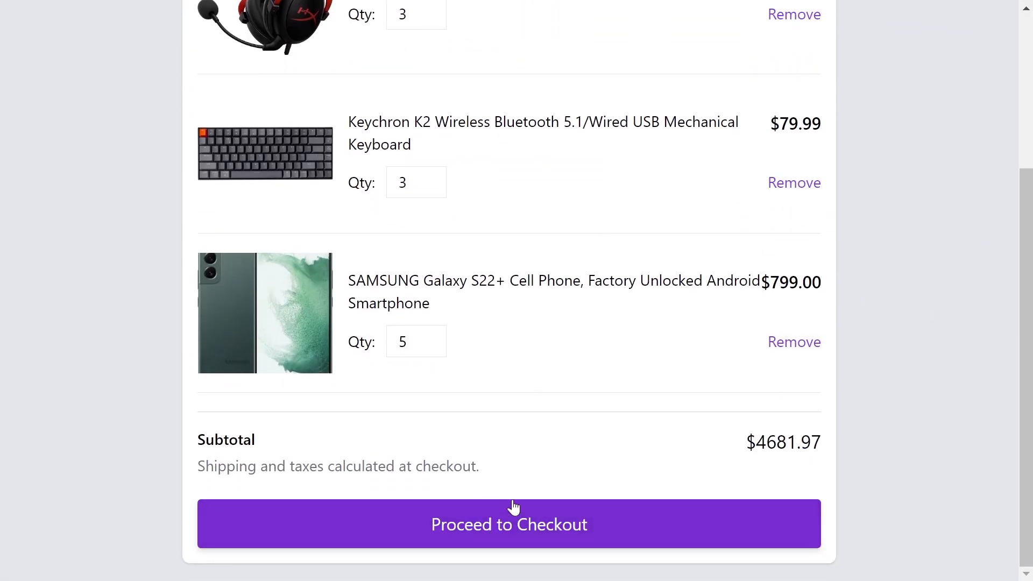
Step: Sign in through checkout's account form, then review the $4681.97 cart subtotal
click(509, 524)
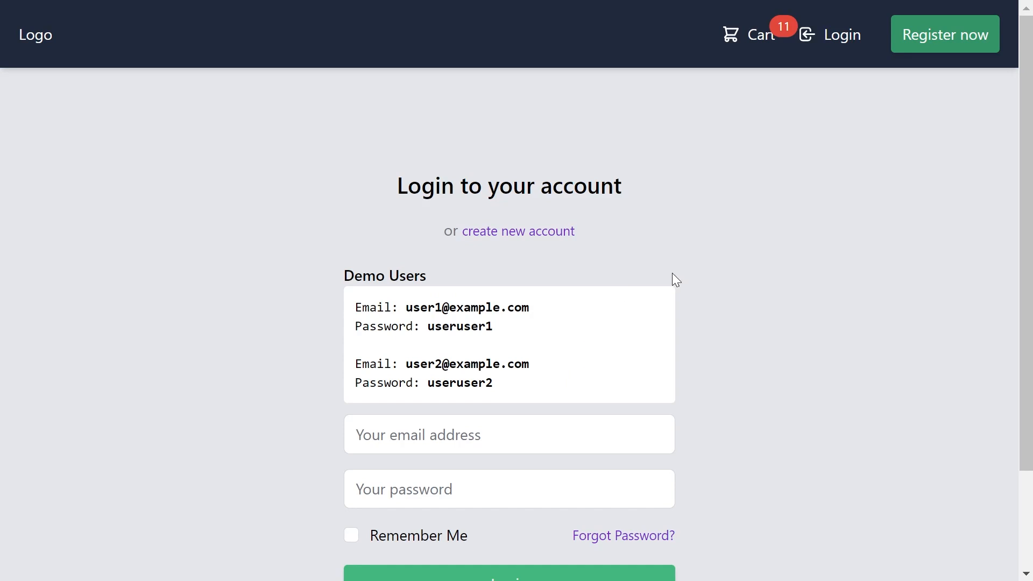
mouse_move(519, 232)
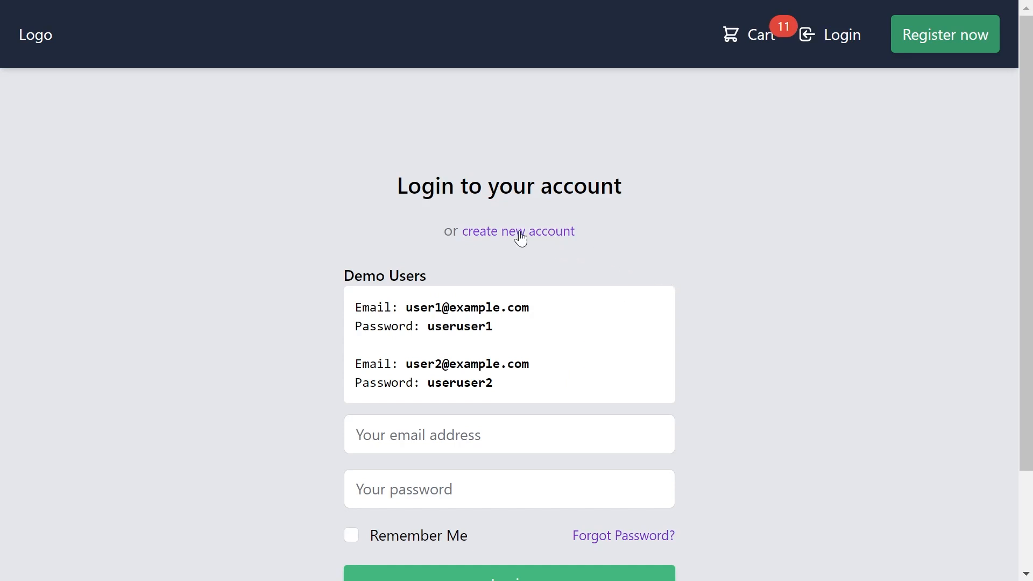
click(517, 231)
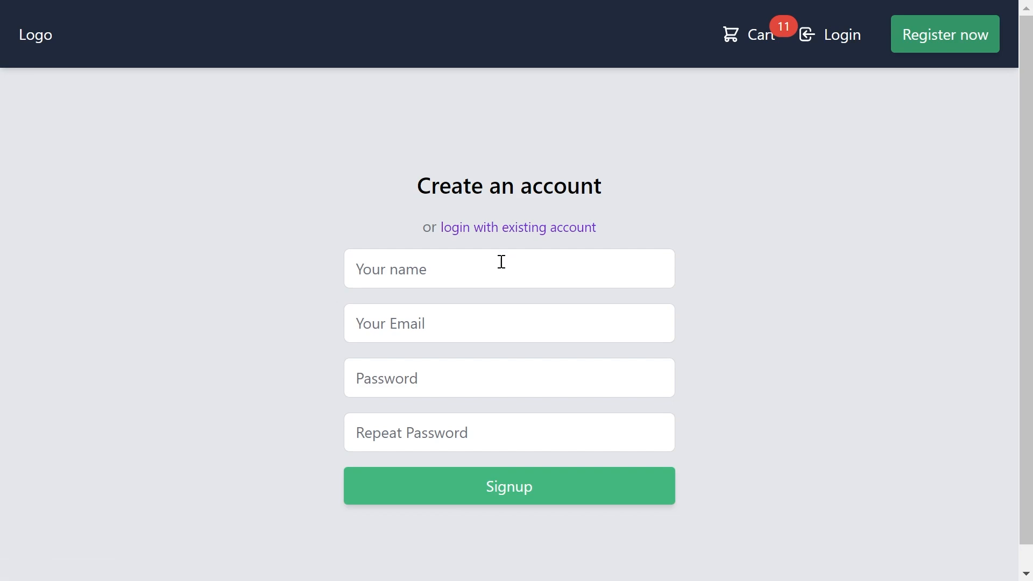
mouse_move(550, 499)
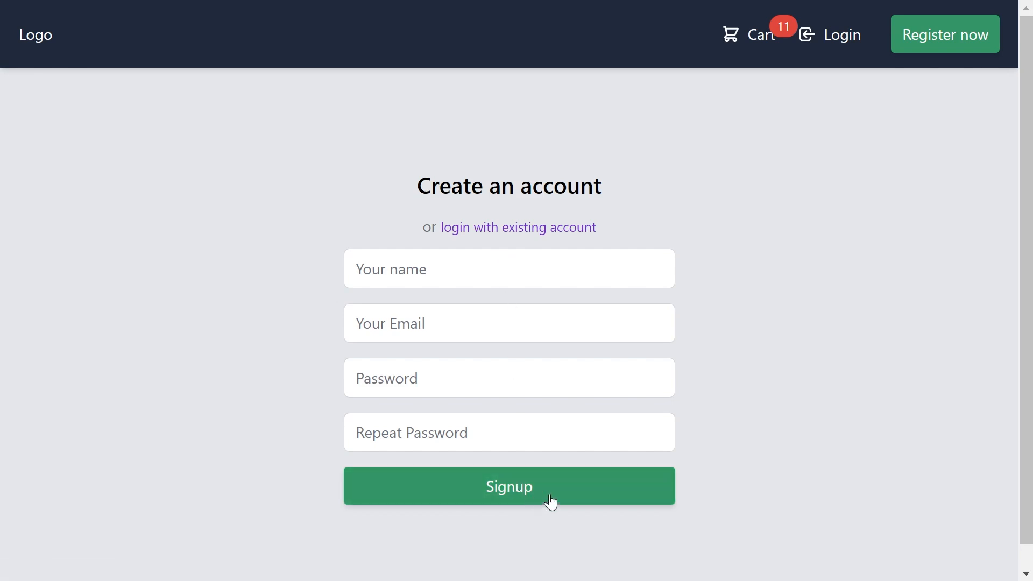
mouse_move(760, 369)
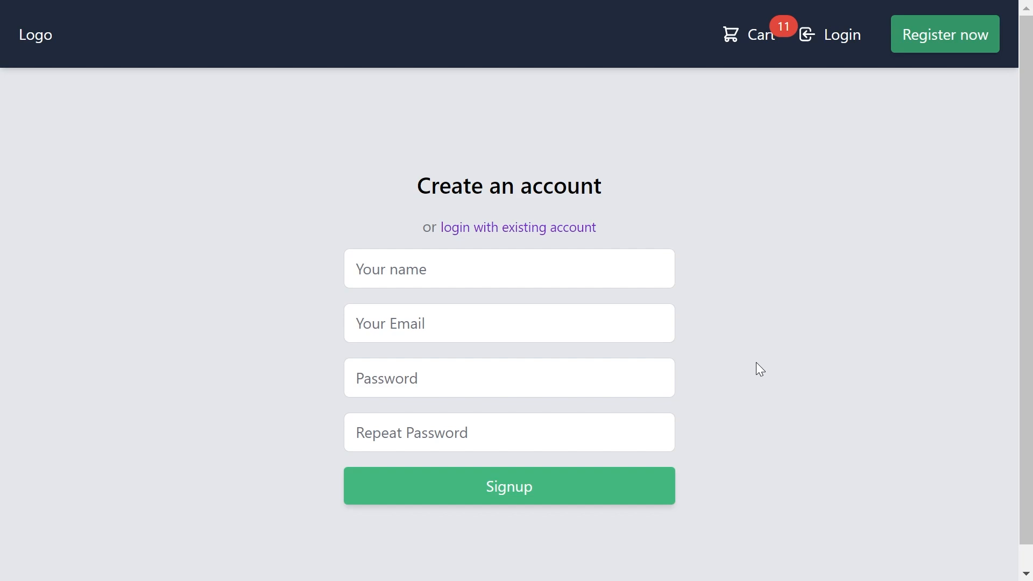
mouse_move(846, 147)
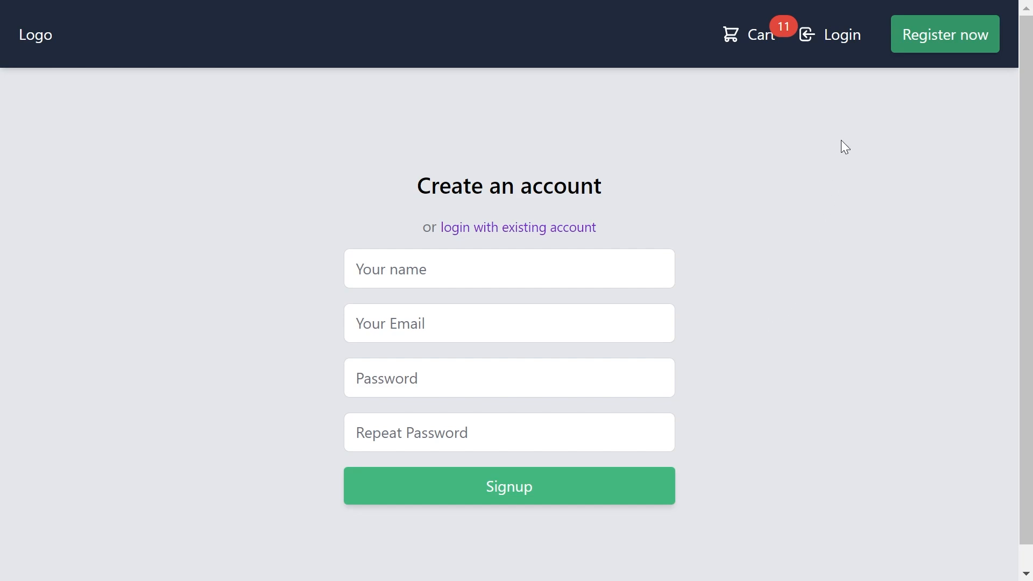
click(517, 227)
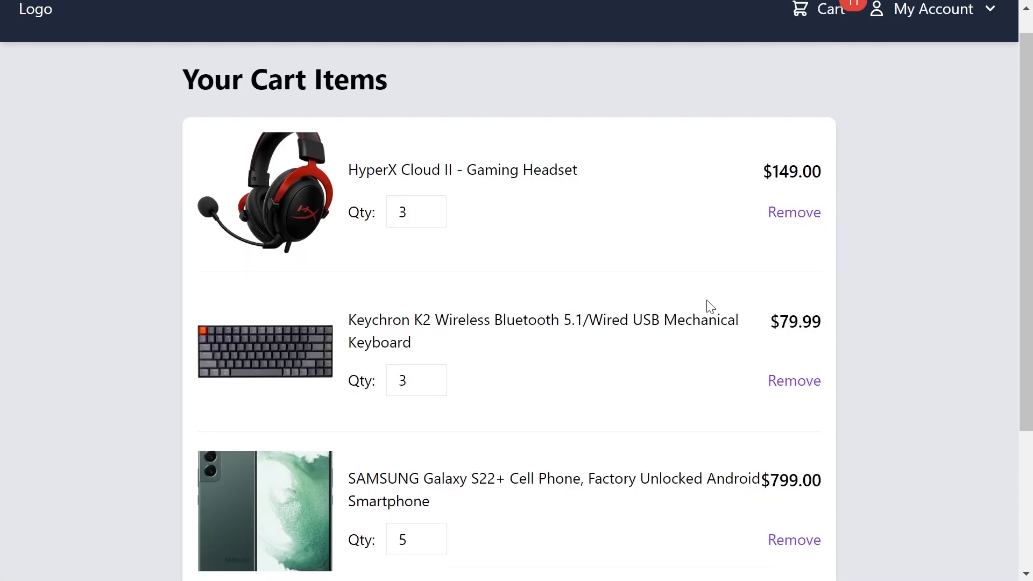
scroll(down, 3)
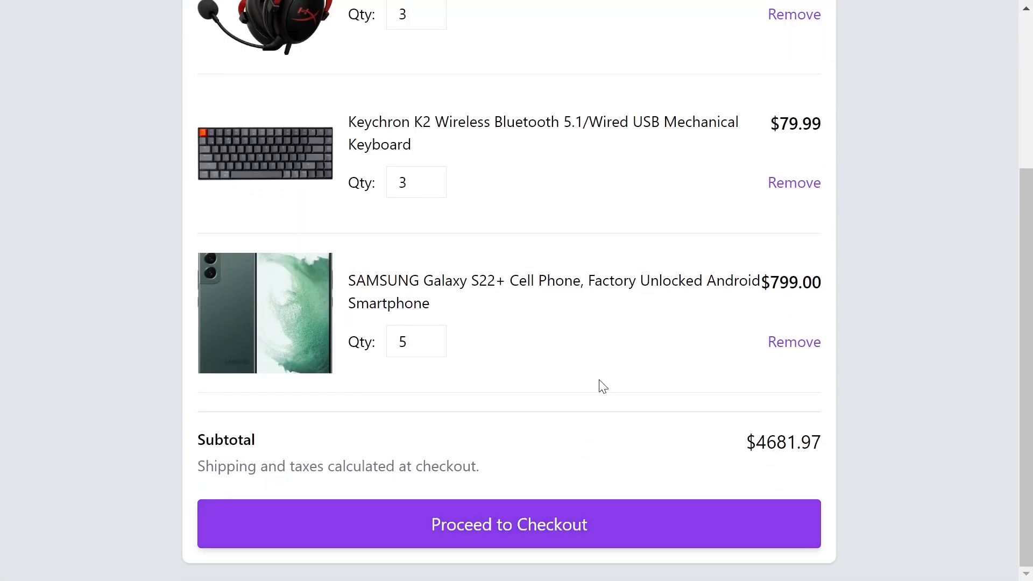
Step: Pay the $4,681.97 order with the Stripe test card
click(508, 524)
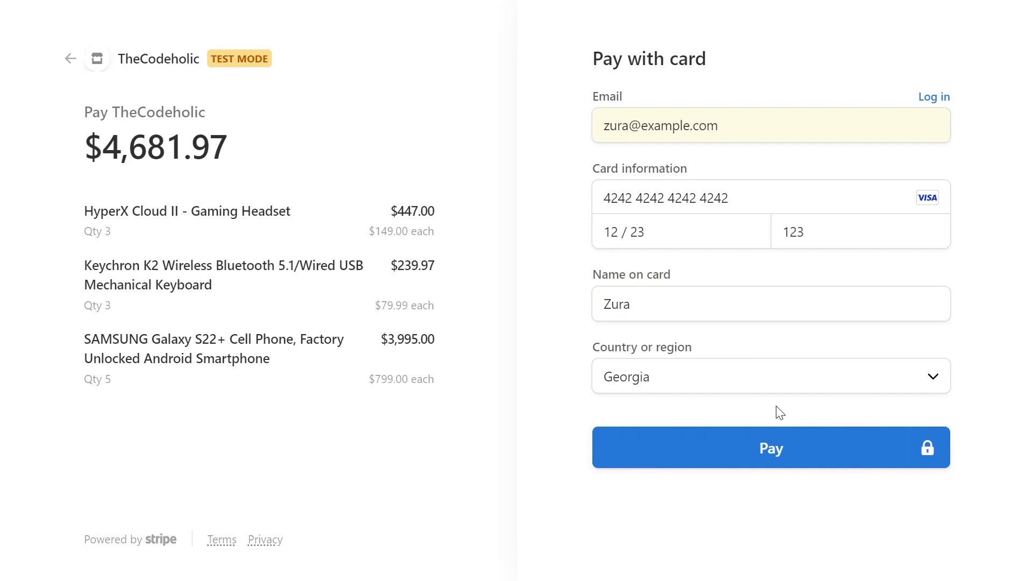
click(770, 447)
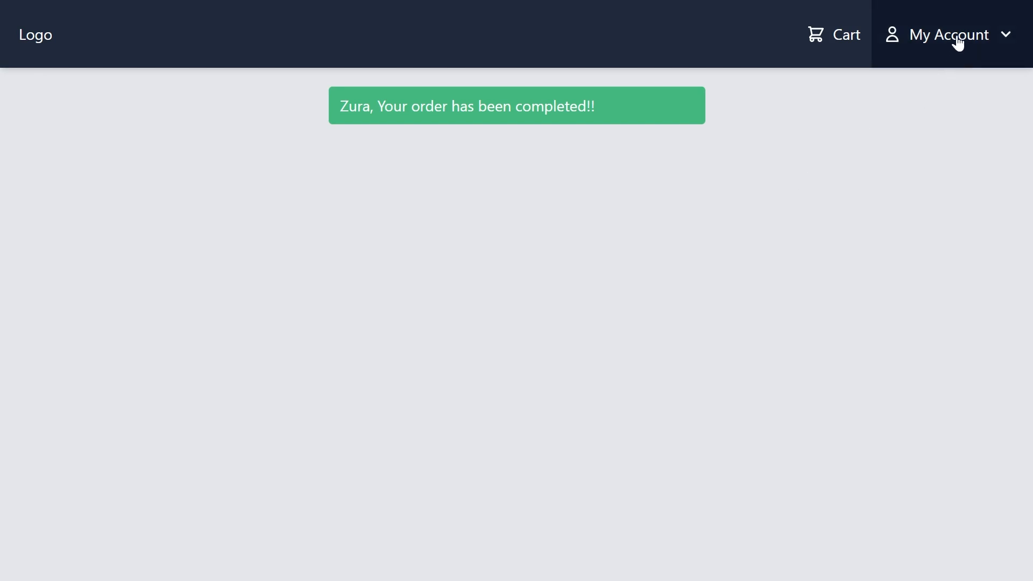
Step: View paid order #9 under My Orders, then go to My Profile
click(949, 34)
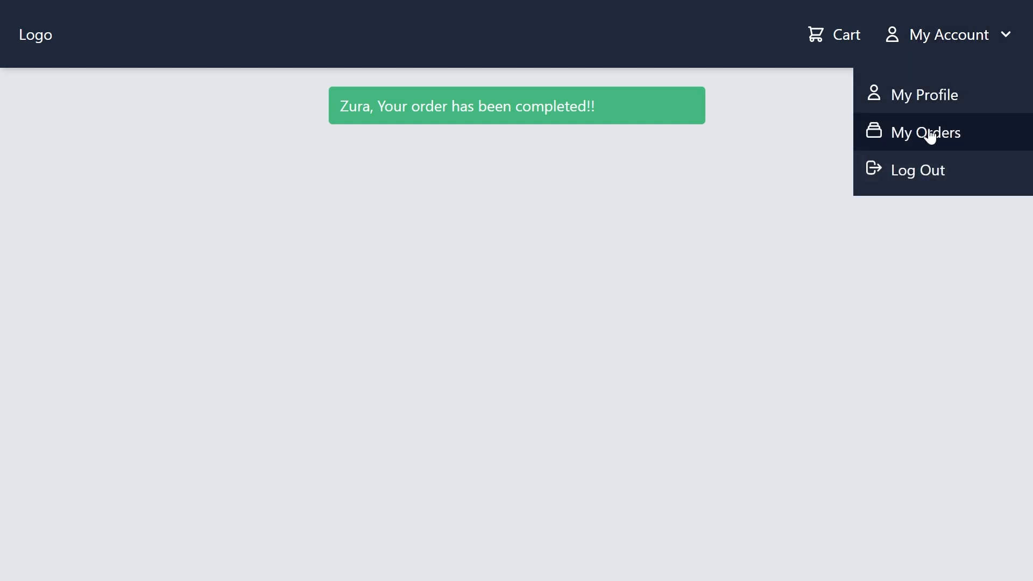
mouse_move(925, 94)
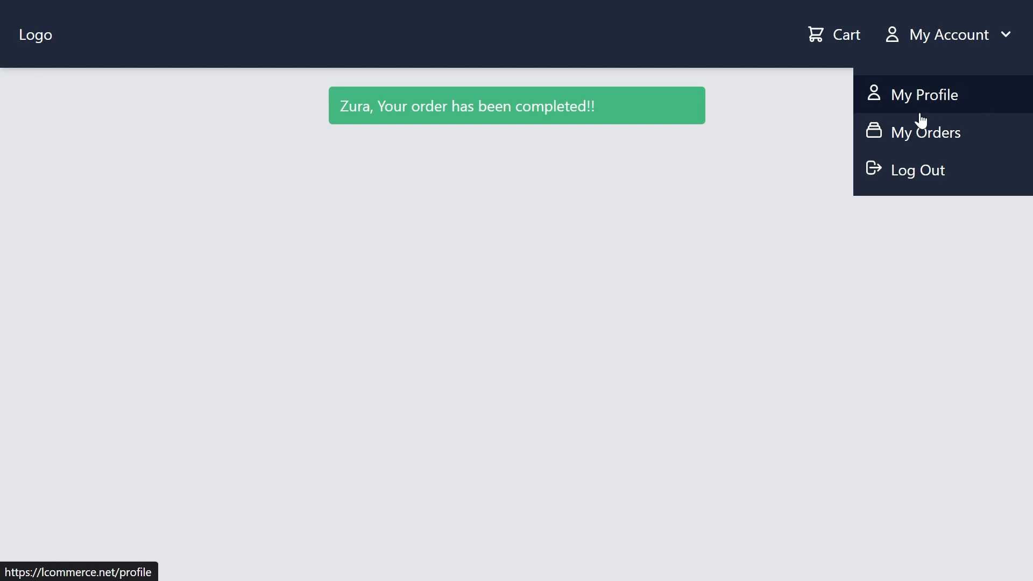
click(926, 132)
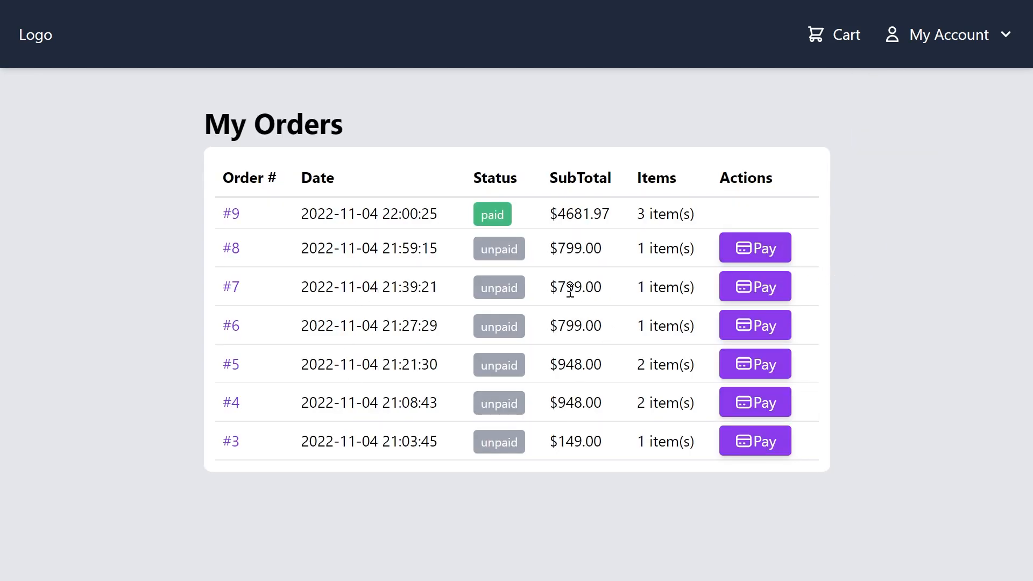
mouse_move(579, 322)
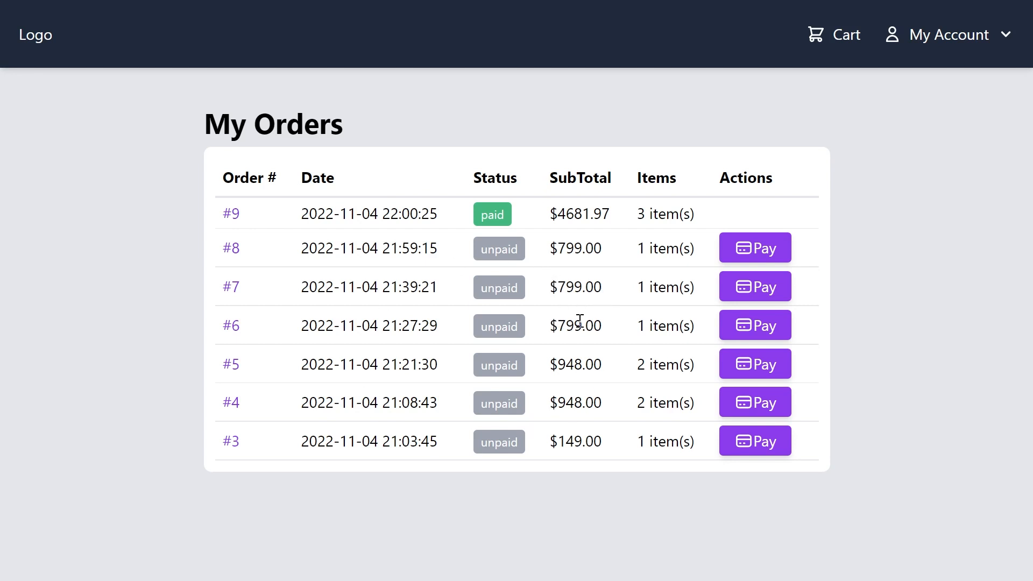
mouse_move(521, 218)
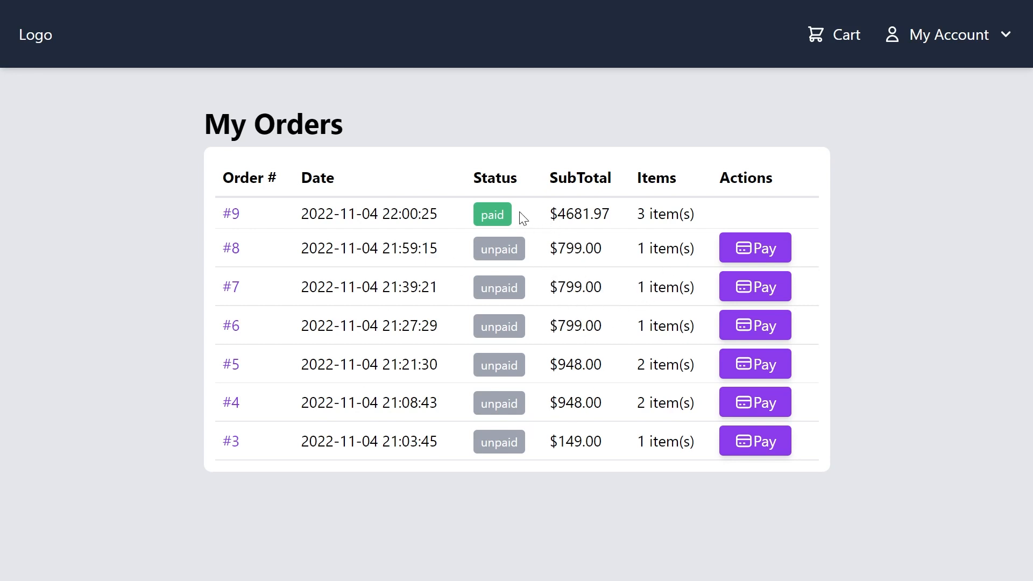
mouse_move(231, 214)
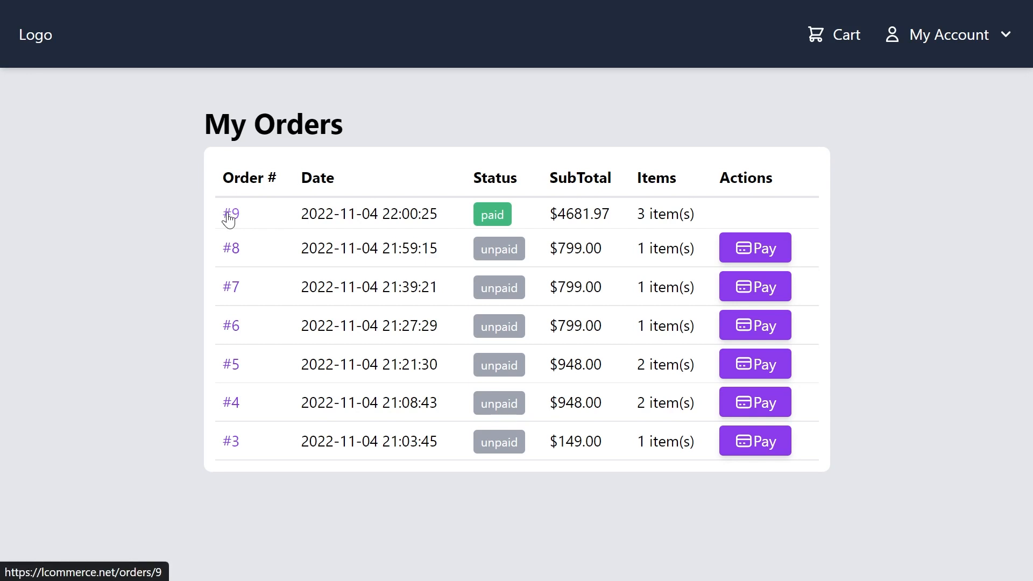
click(229, 214)
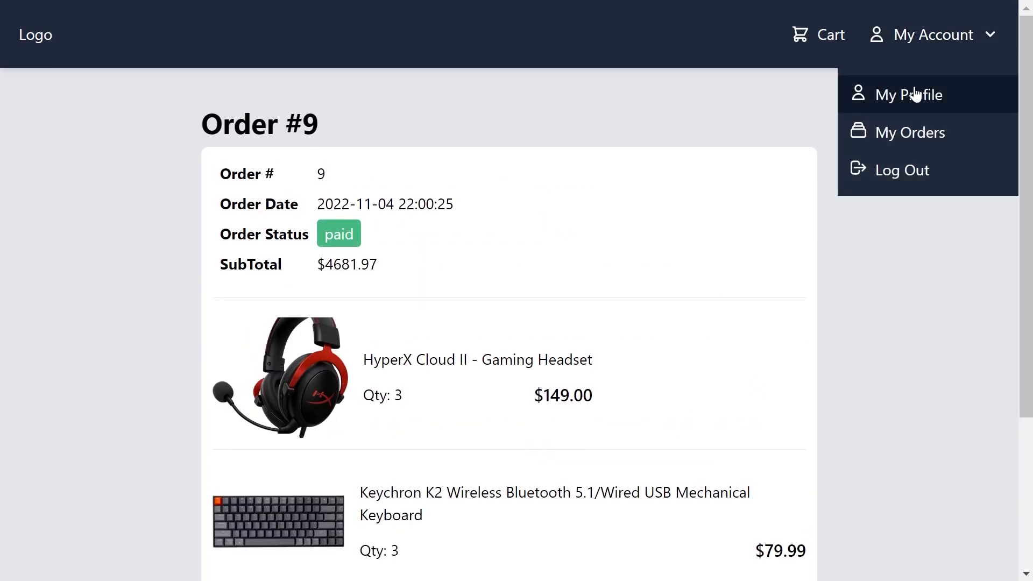
click(909, 94)
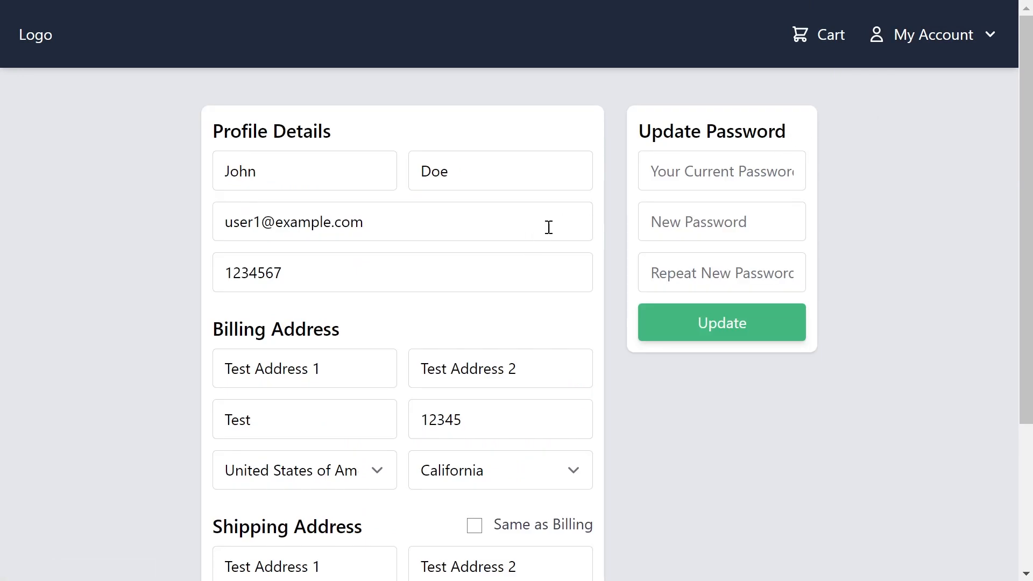
mouse_move(358, 258)
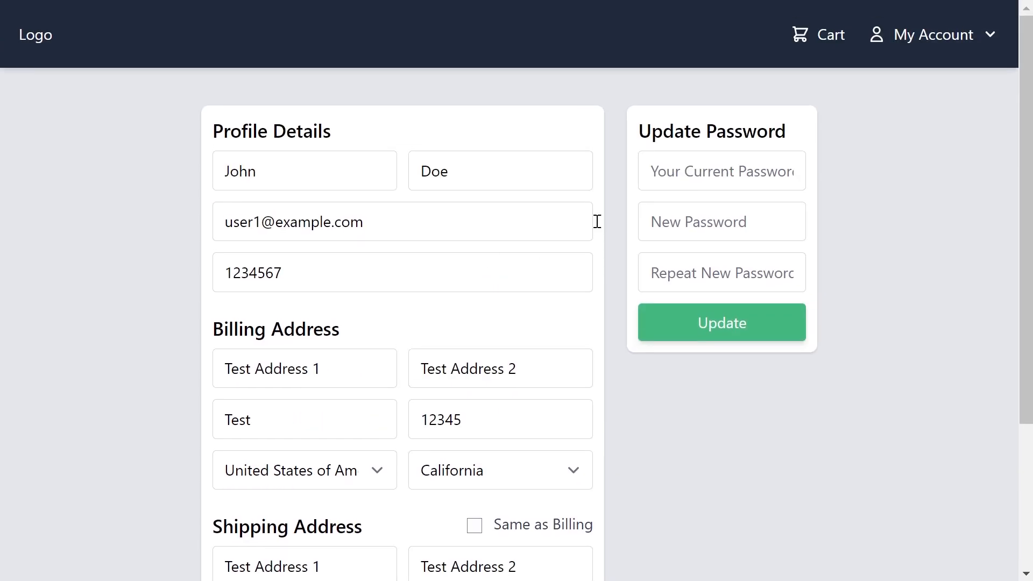
mouse_move(405, 174)
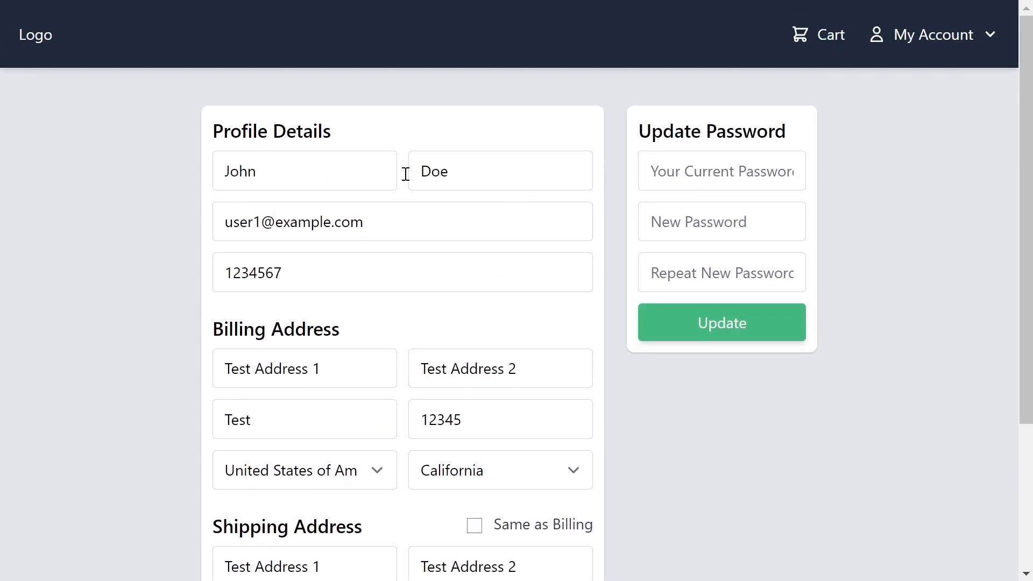
mouse_move(494, 256)
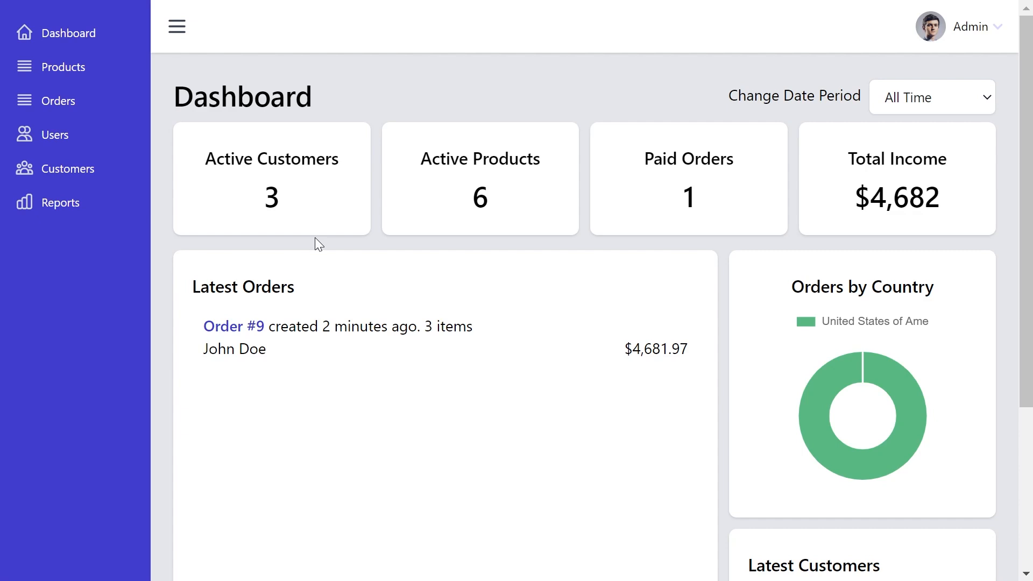
mouse_move(837, 187)
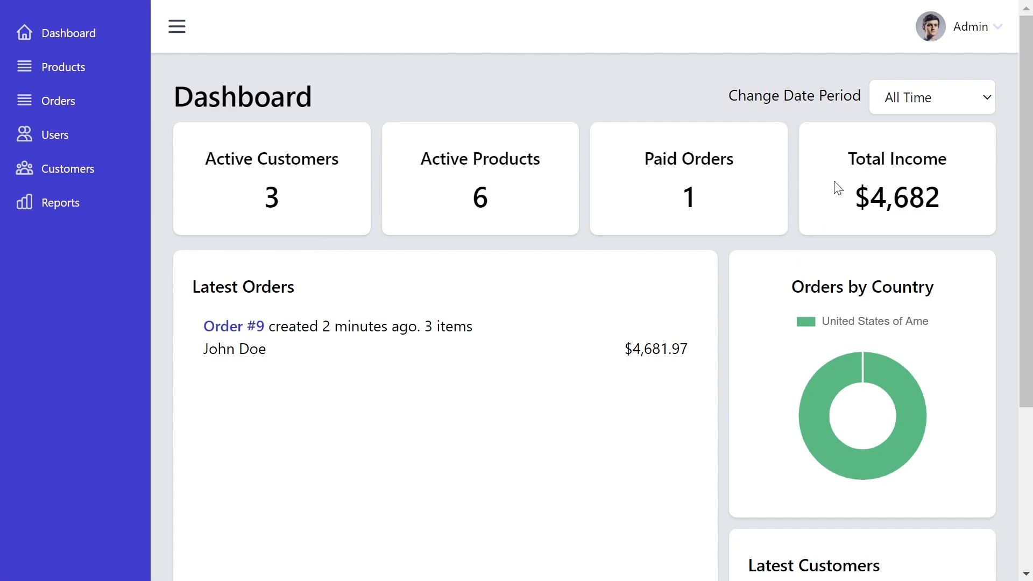
mouse_move(531, 190)
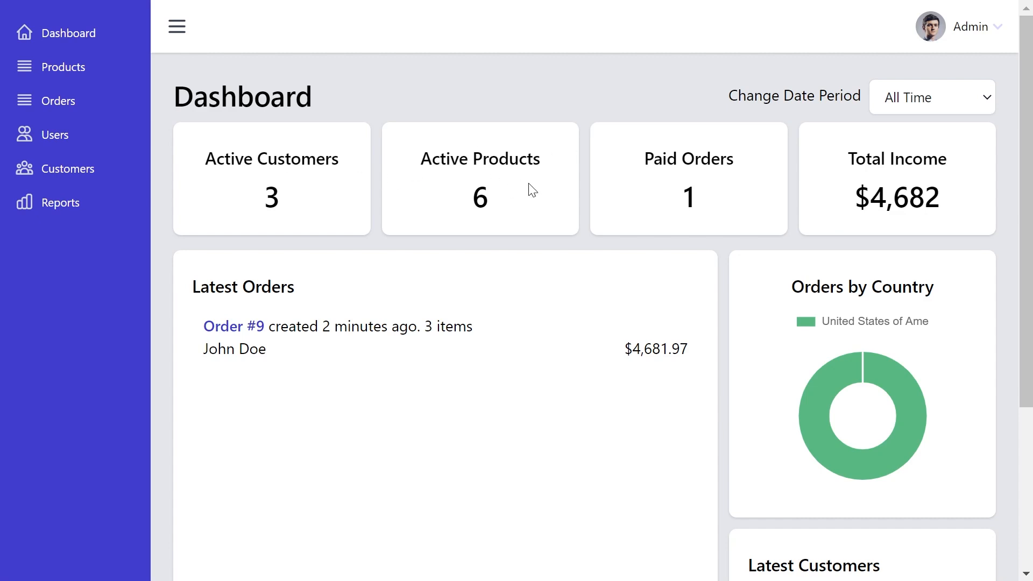
mouse_move(807, 410)
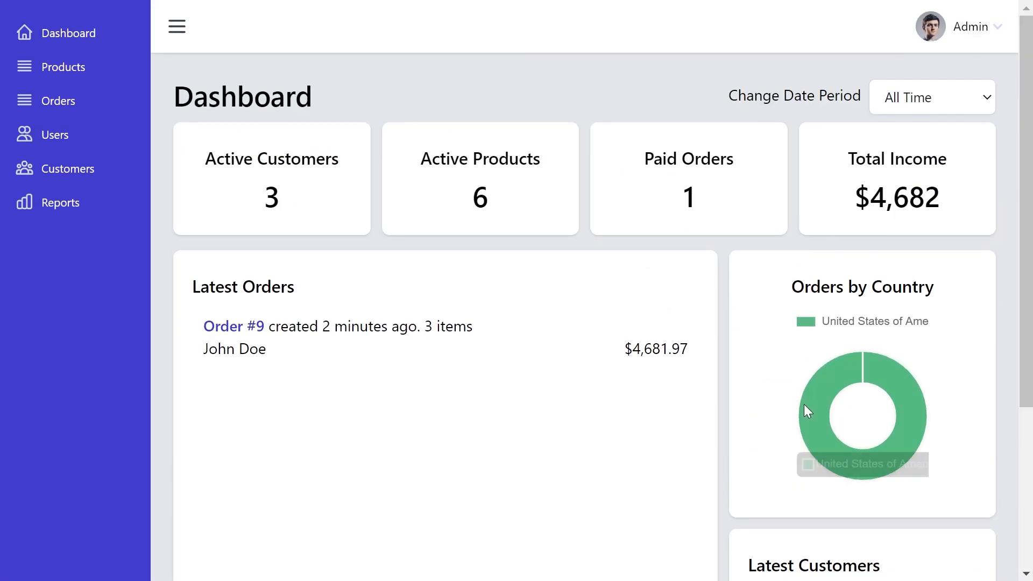
mouse_move(461, 211)
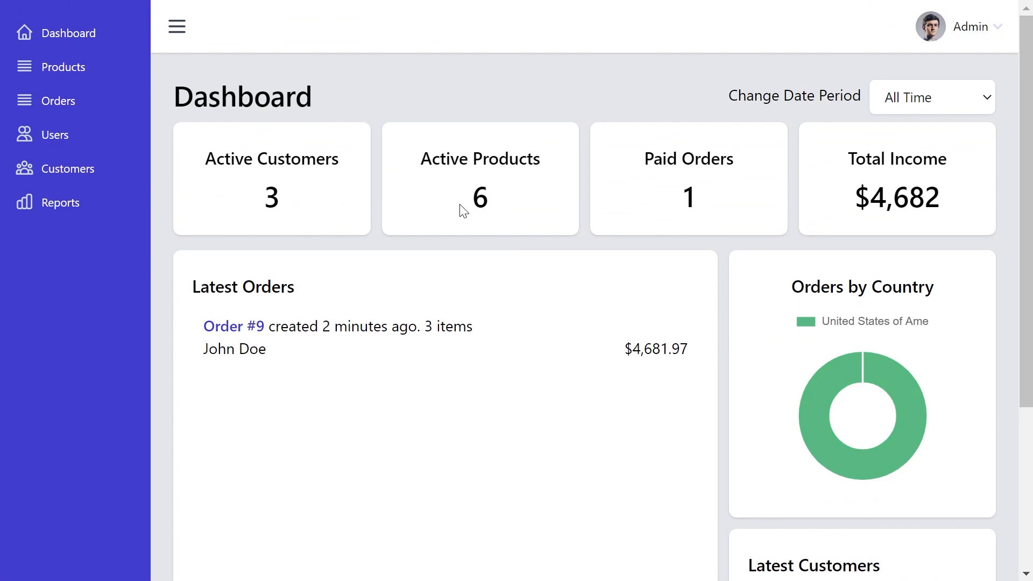
Step: Preview the Samsung Galaxy S22+ edit form from Products and cancel without saving
click(63, 67)
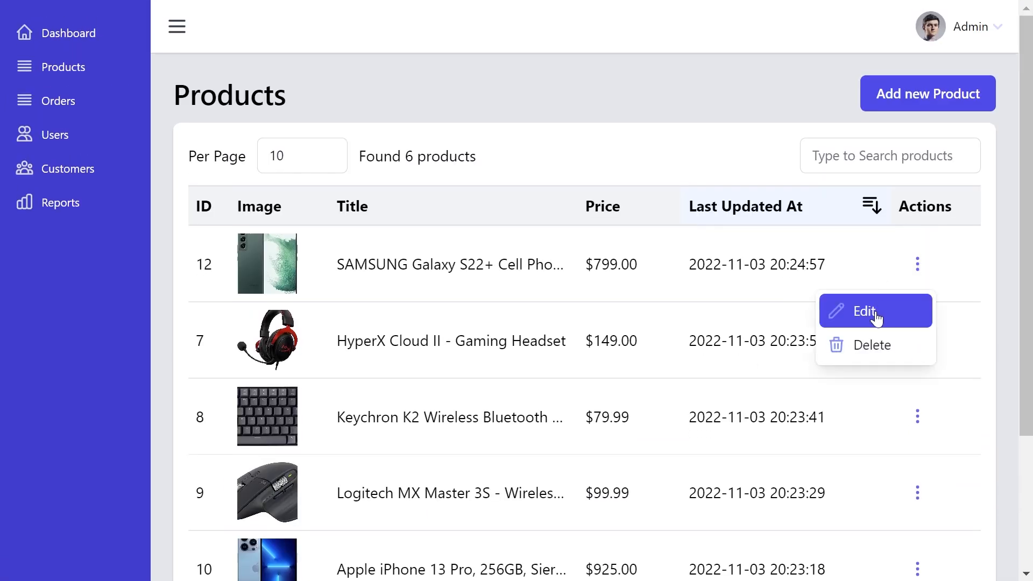
click(865, 311)
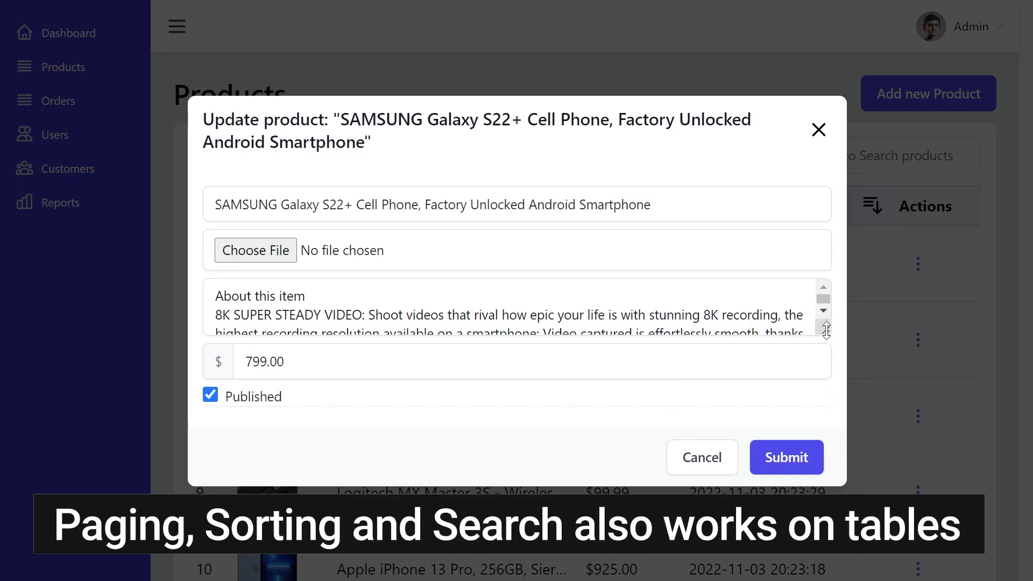
click(784, 458)
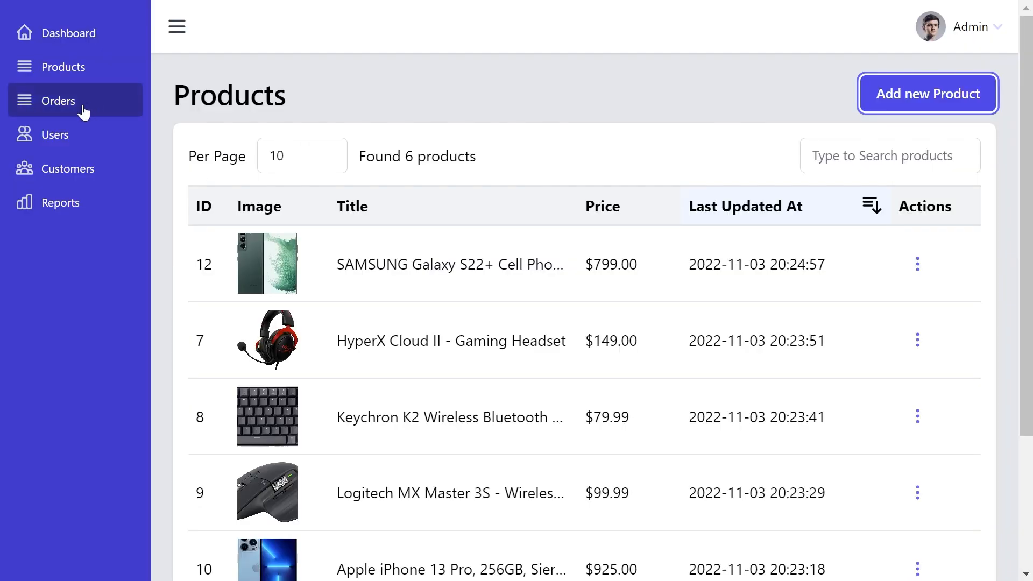
Step: Set order 9's Order Status dropdown to shipped on its details page
click(59, 100)
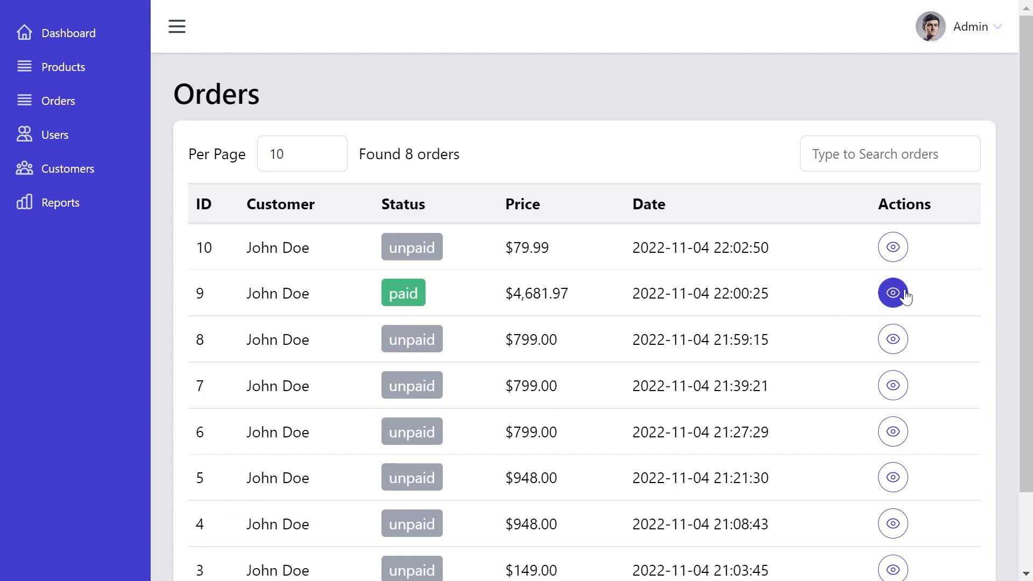
click(893, 293)
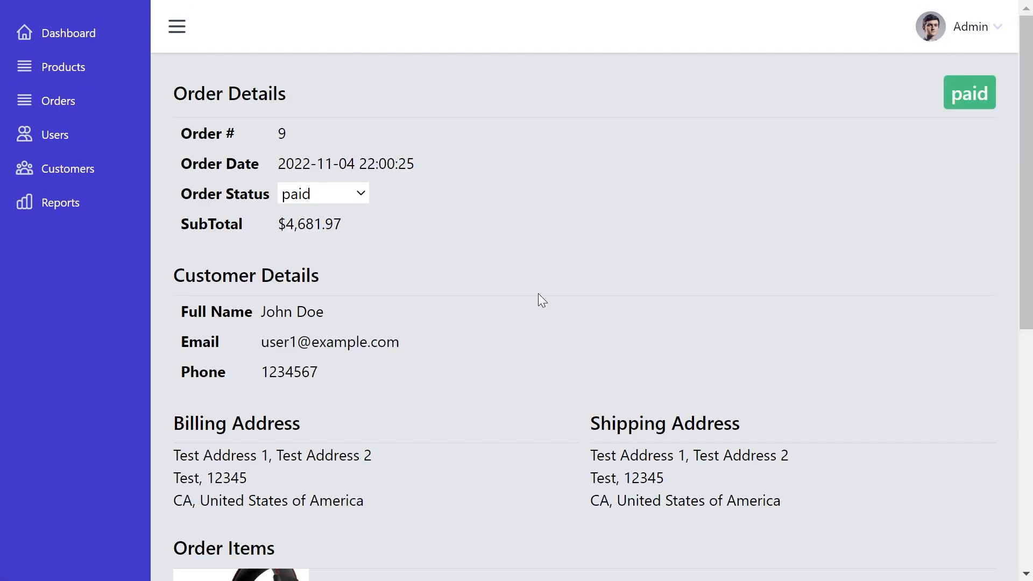
scroll(down, 3)
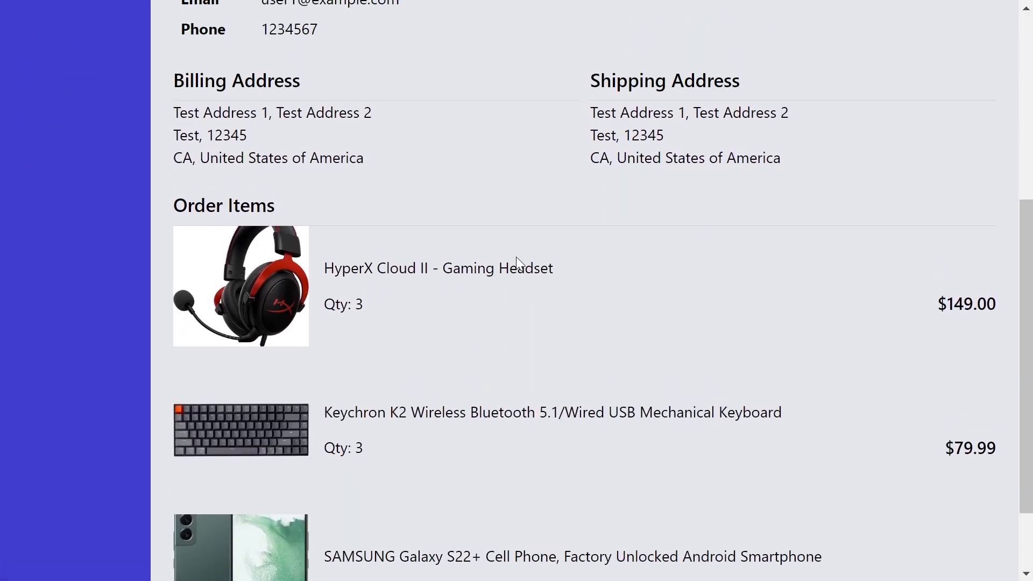
click(323, 193)
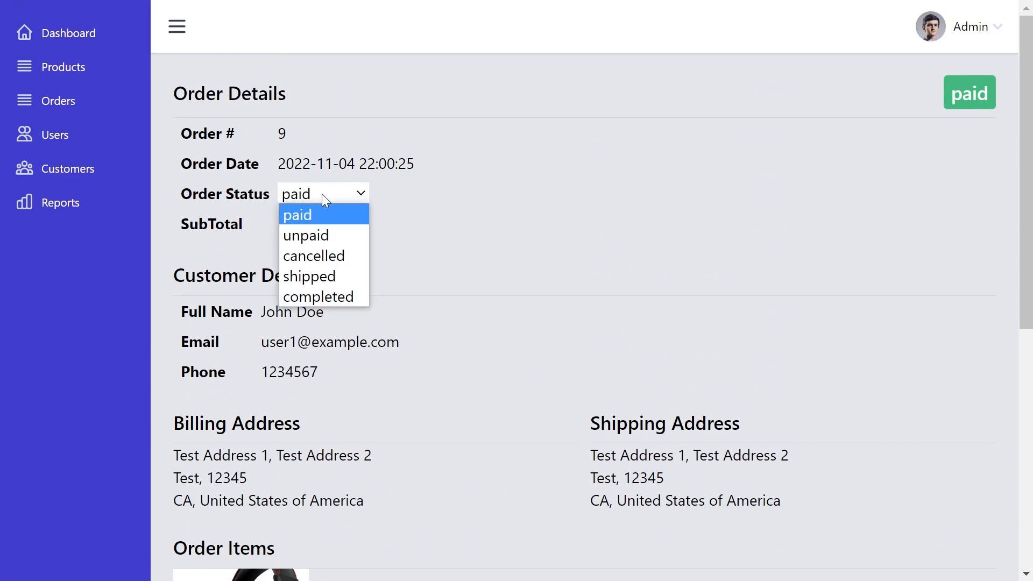
click(308, 276)
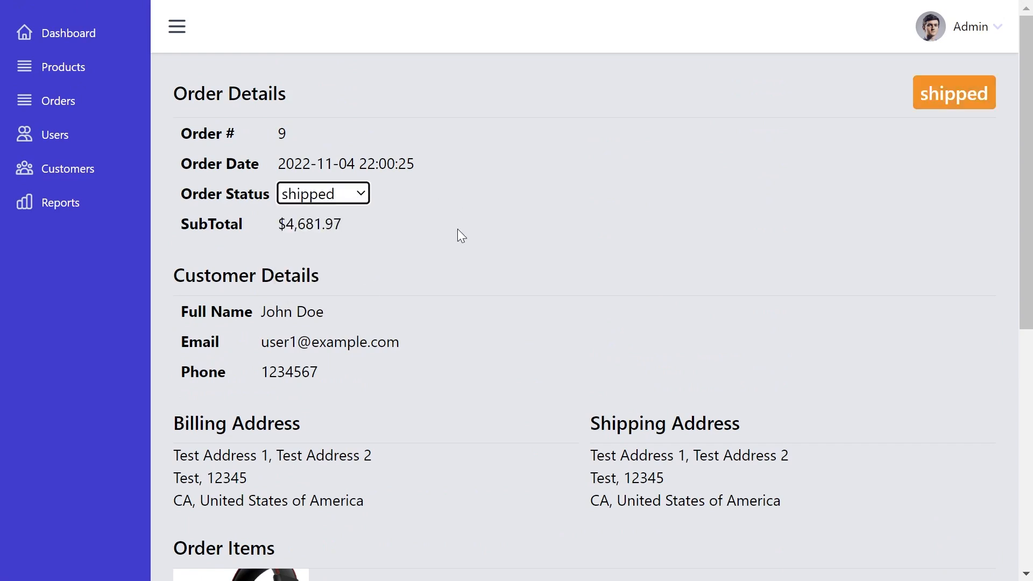
click(322, 193)
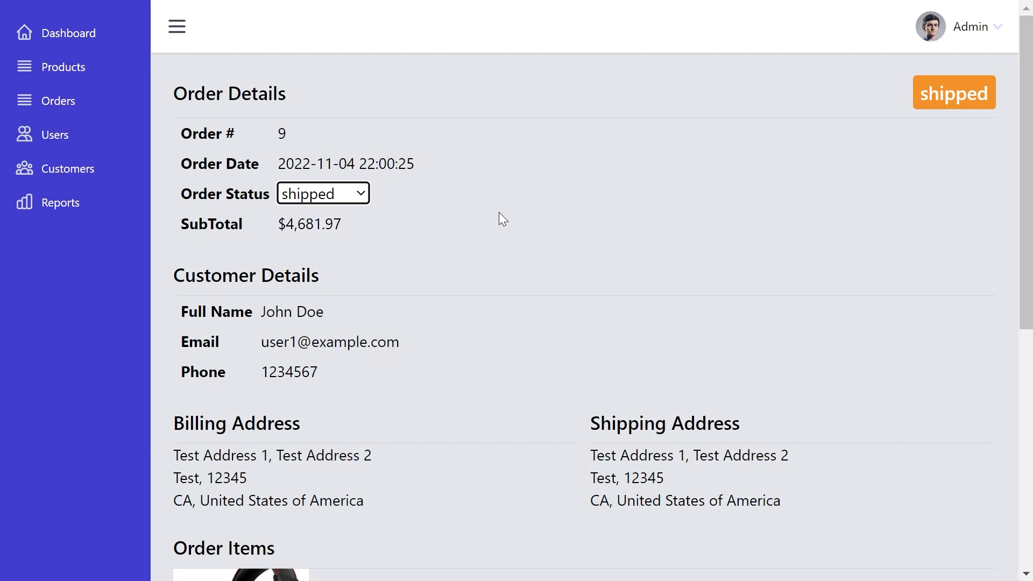
mouse_move(493, 203)
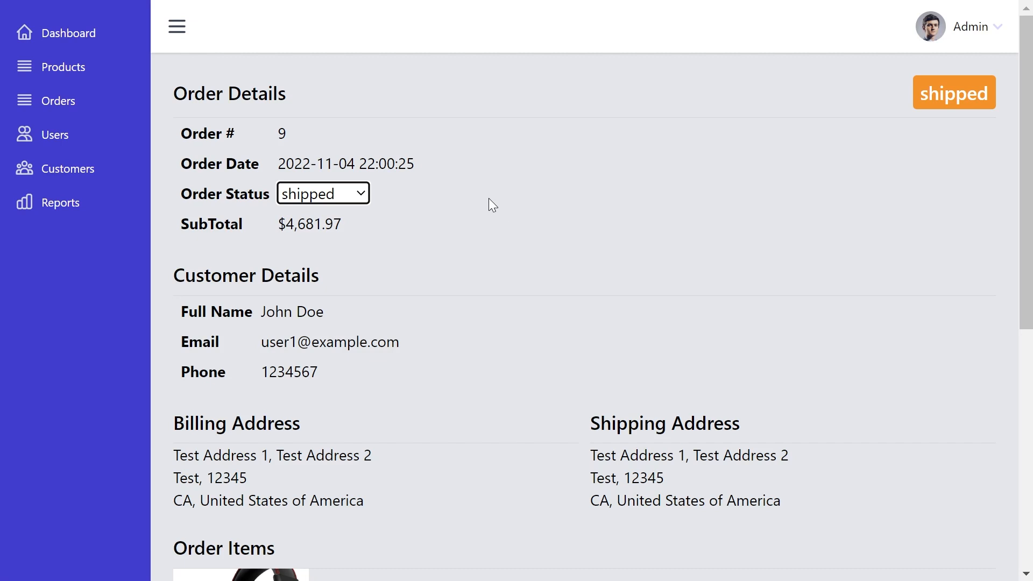
click(56, 135)
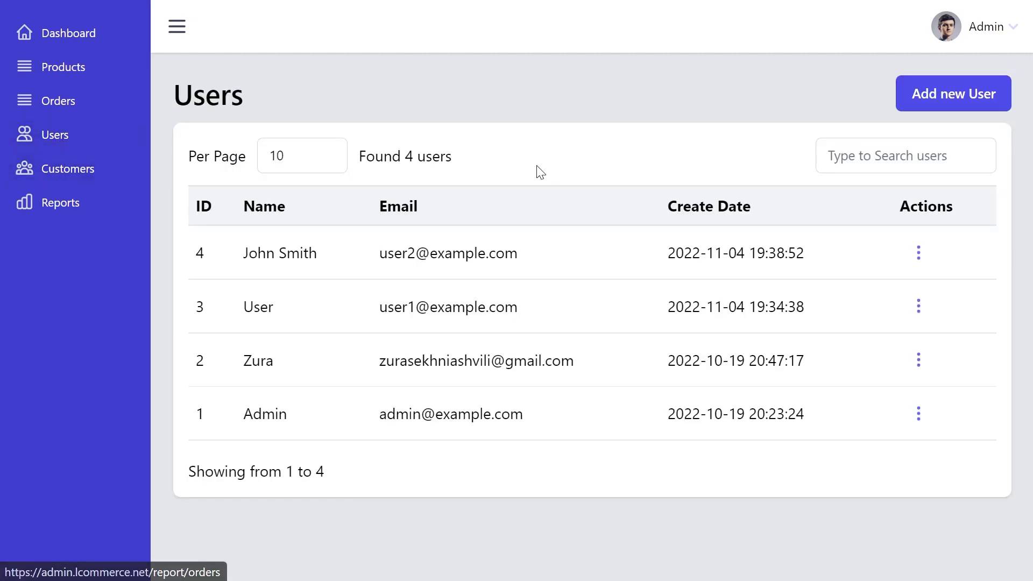
mouse_move(702, 279)
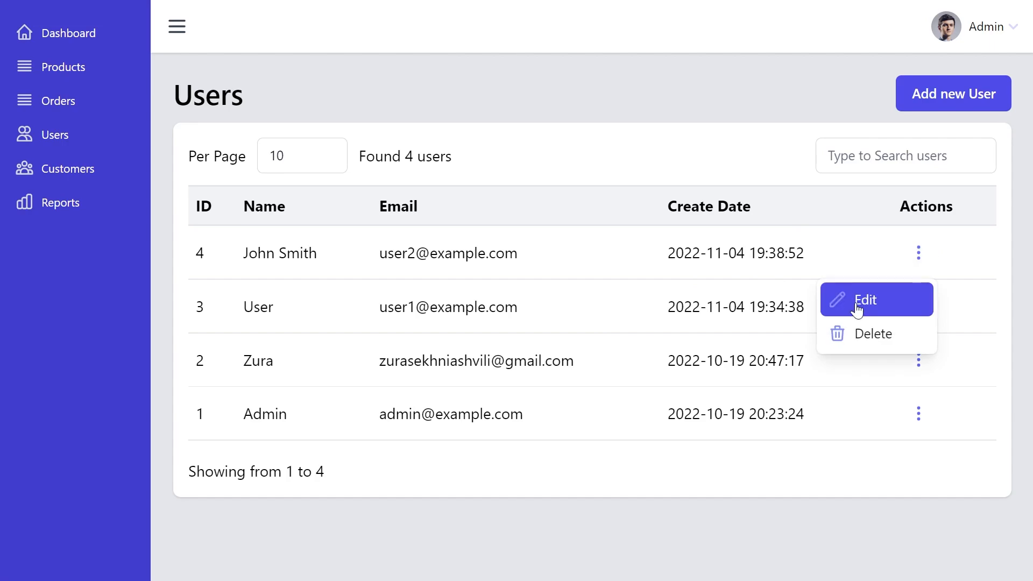
click(953, 93)
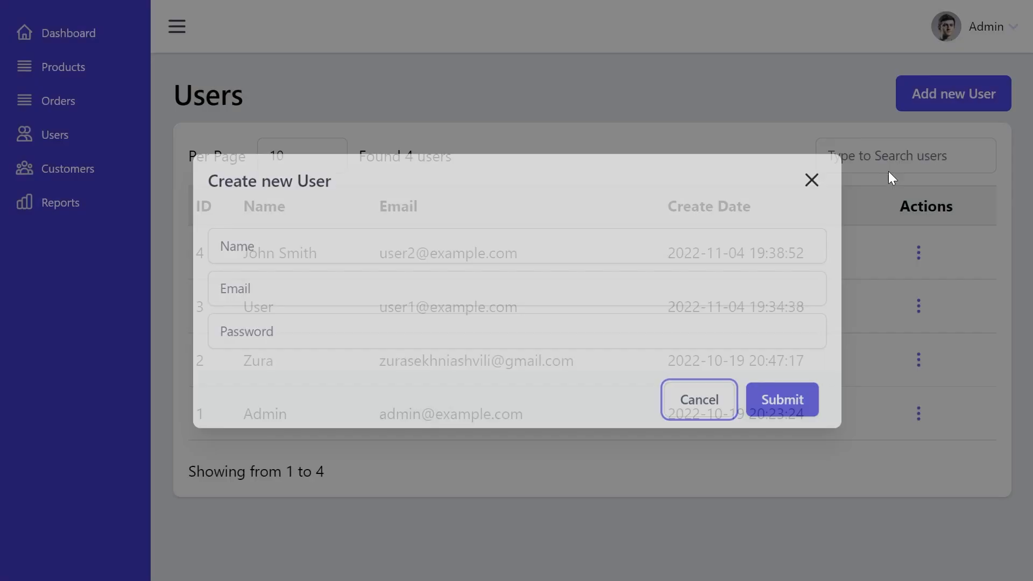
click(698, 399)
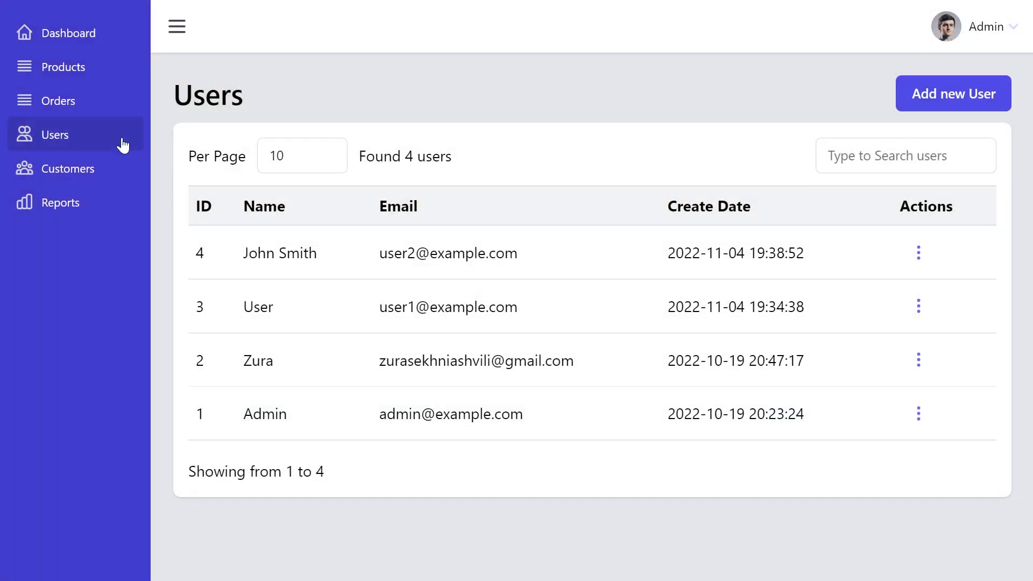
Step: Look over John Smith's customer update form, then cancel back to Customers
click(68, 168)
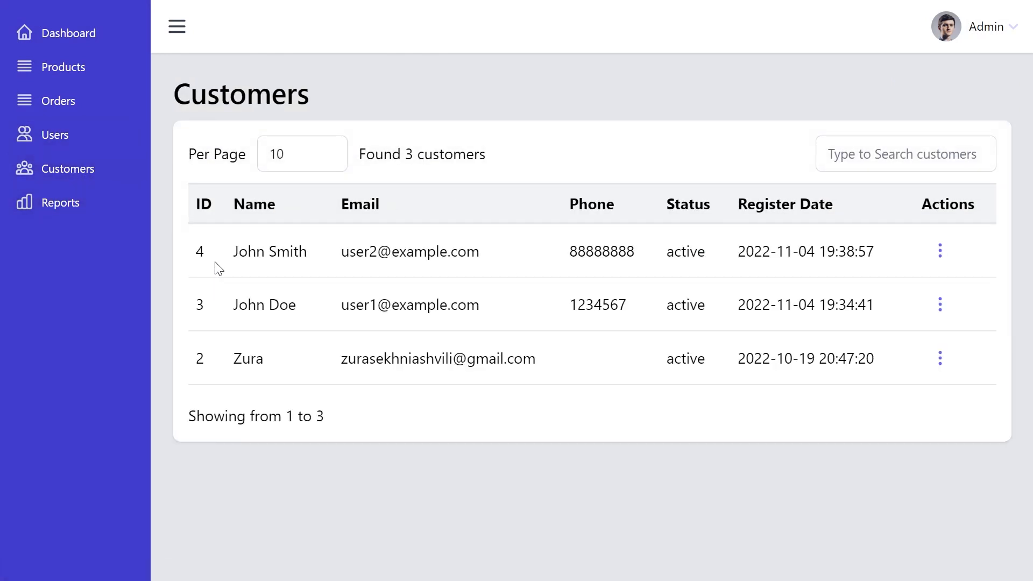
mouse_move(911, 262)
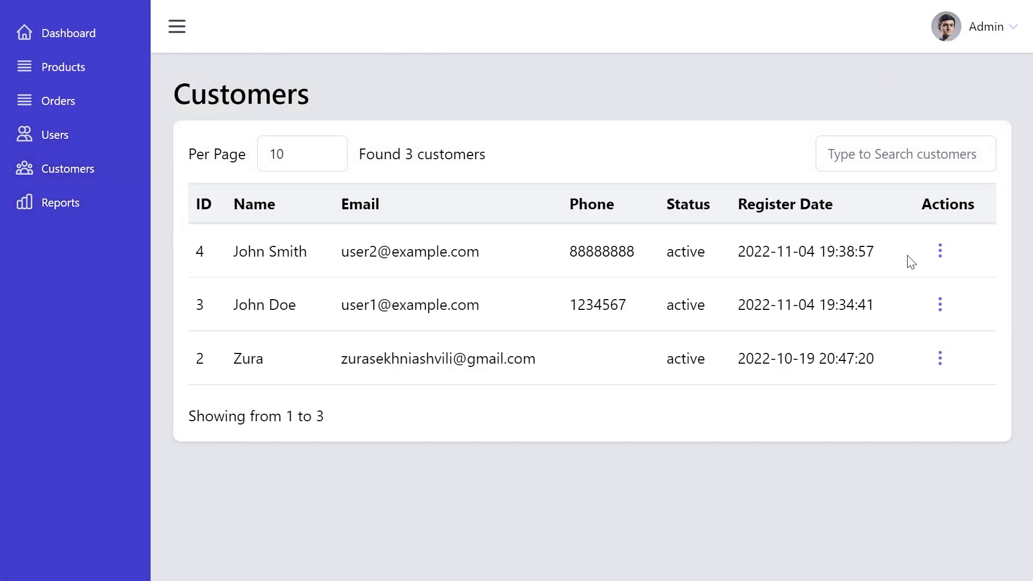
click(940, 251)
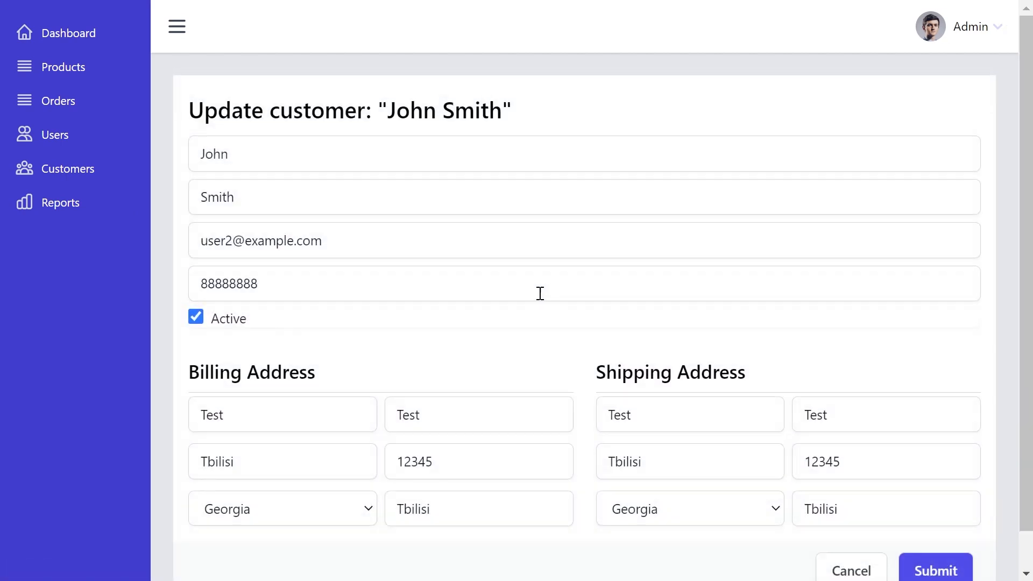
mouse_move(351, 269)
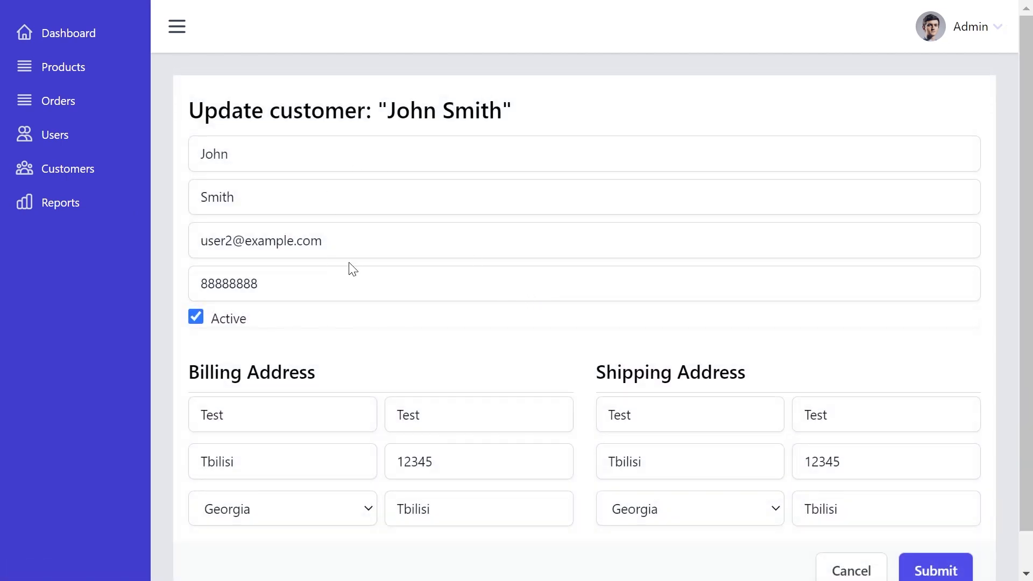
scroll(down, 3)
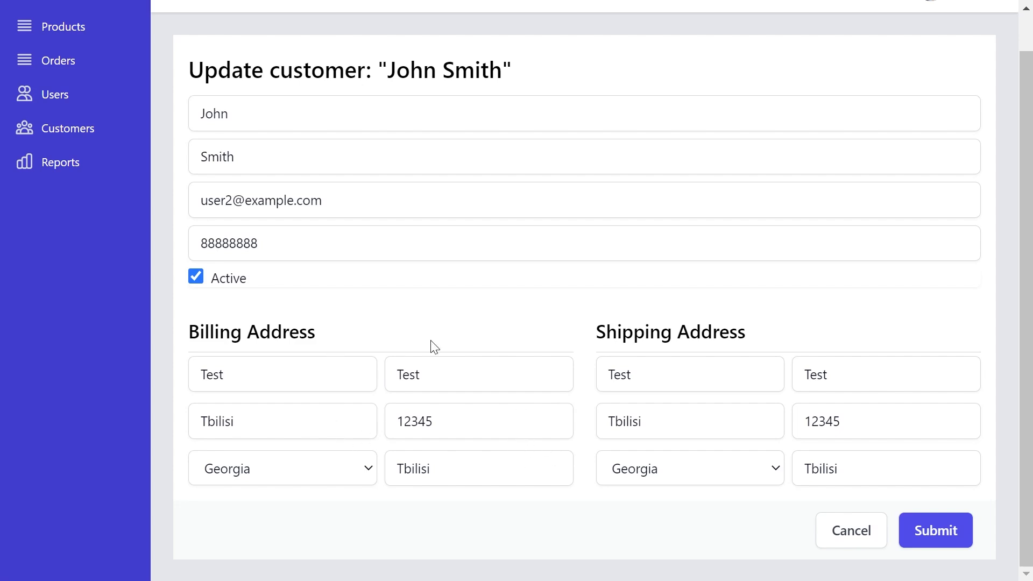
click(934, 531)
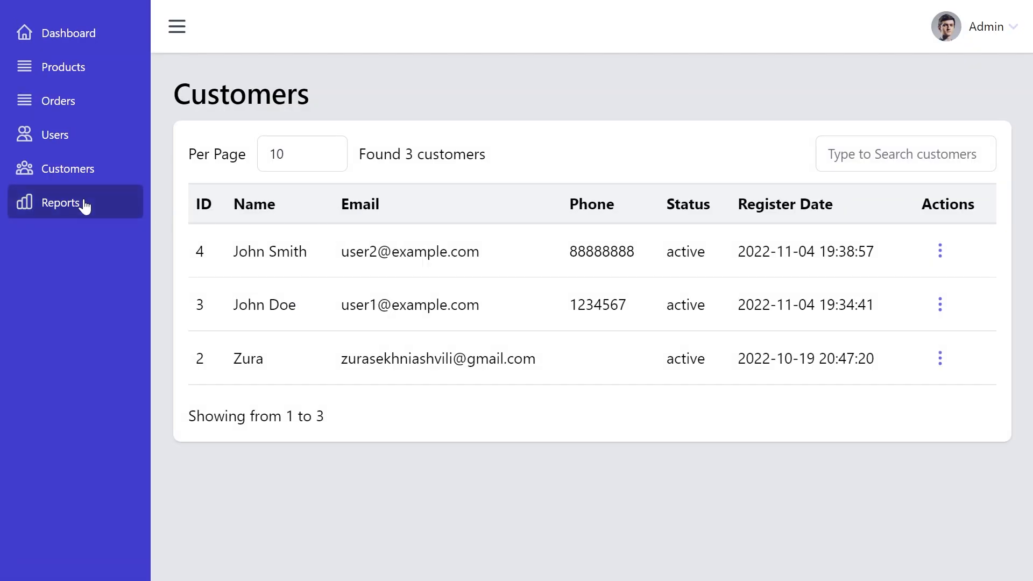
Step: Switch the Orders Report period to Last Week, then to Last 3 Months
click(62, 202)
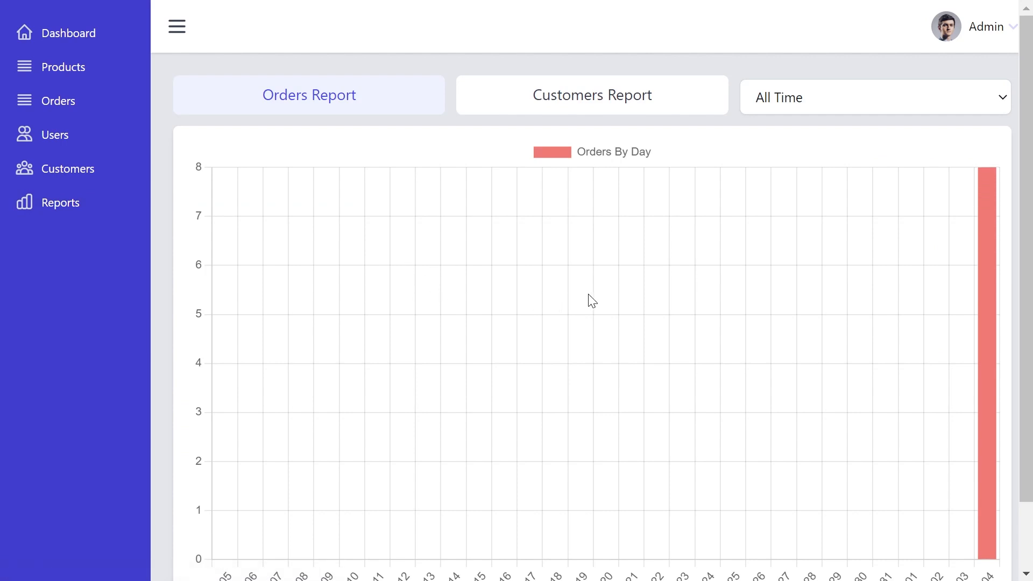
mouse_move(610, 311)
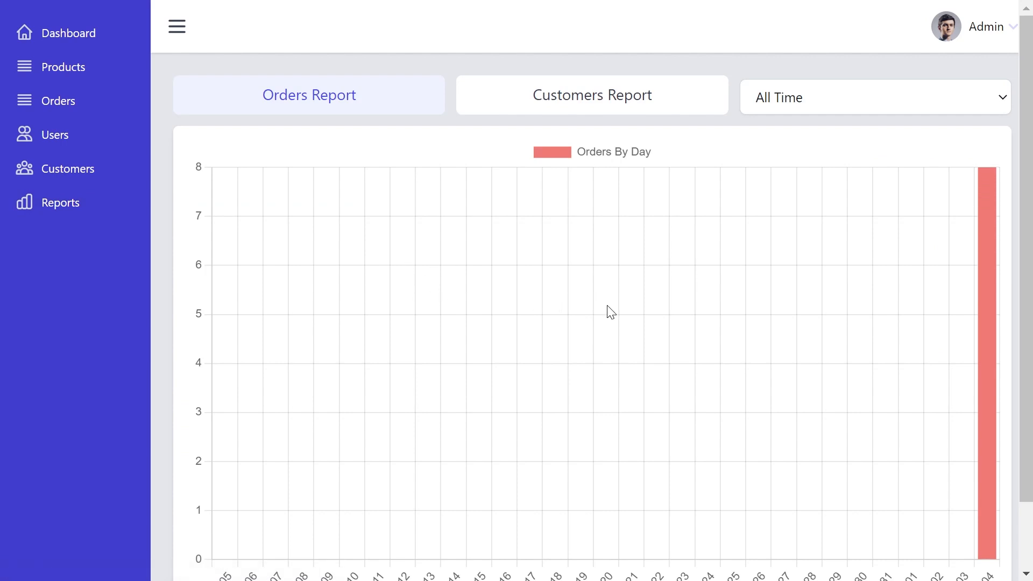
mouse_move(762, 194)
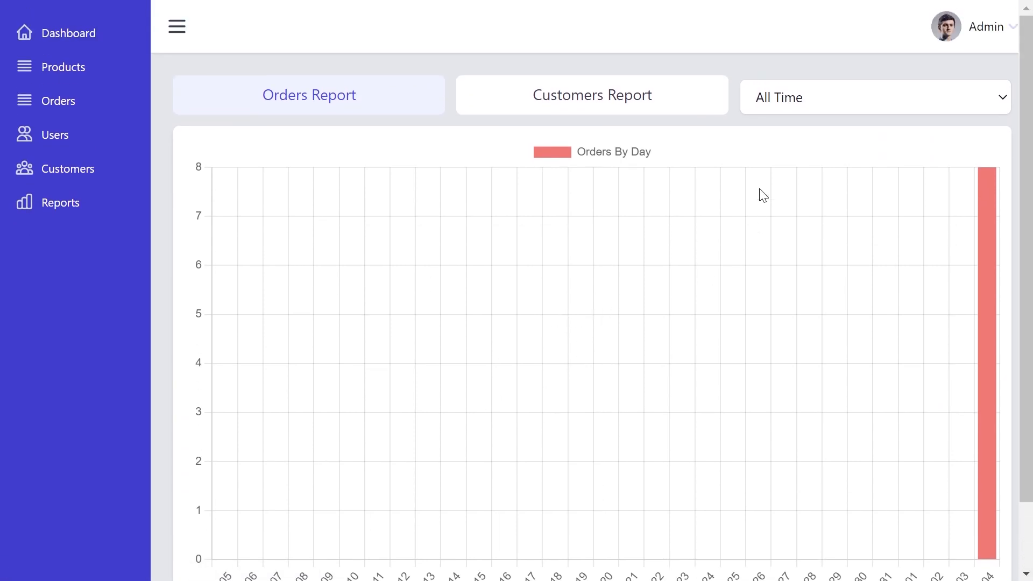
click(873, 97)
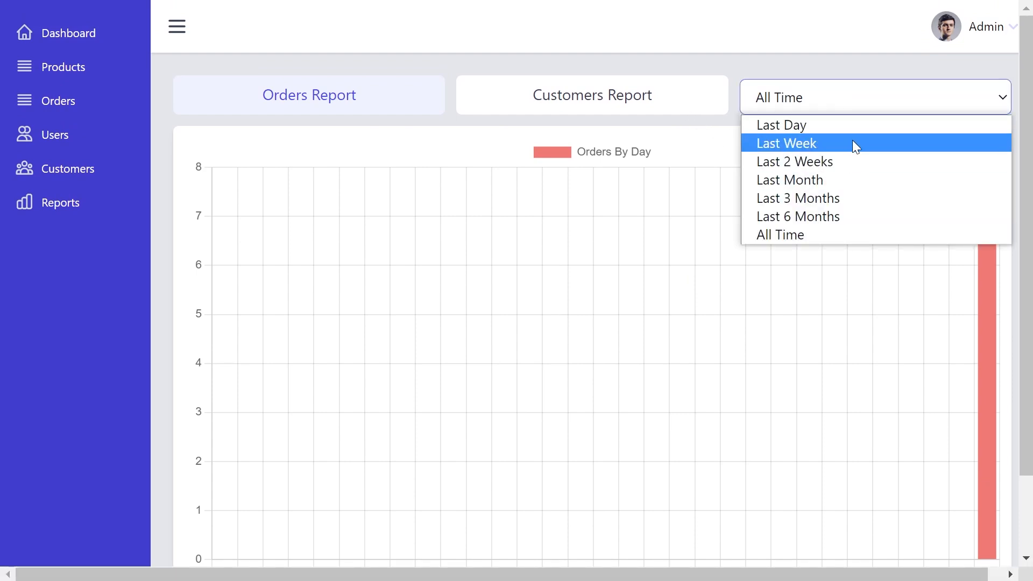
mouse_move(837, 164)
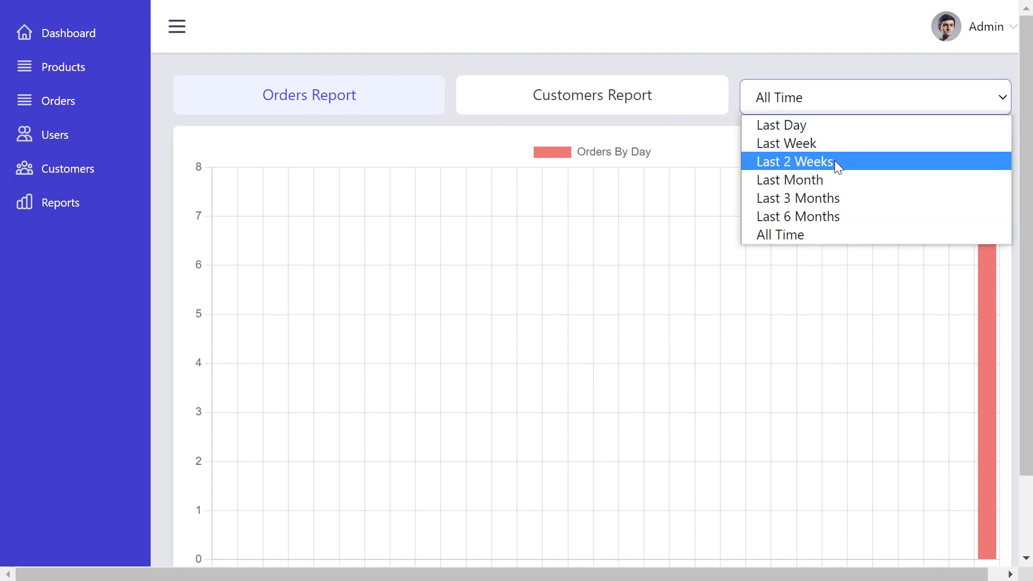
click(785, 143)
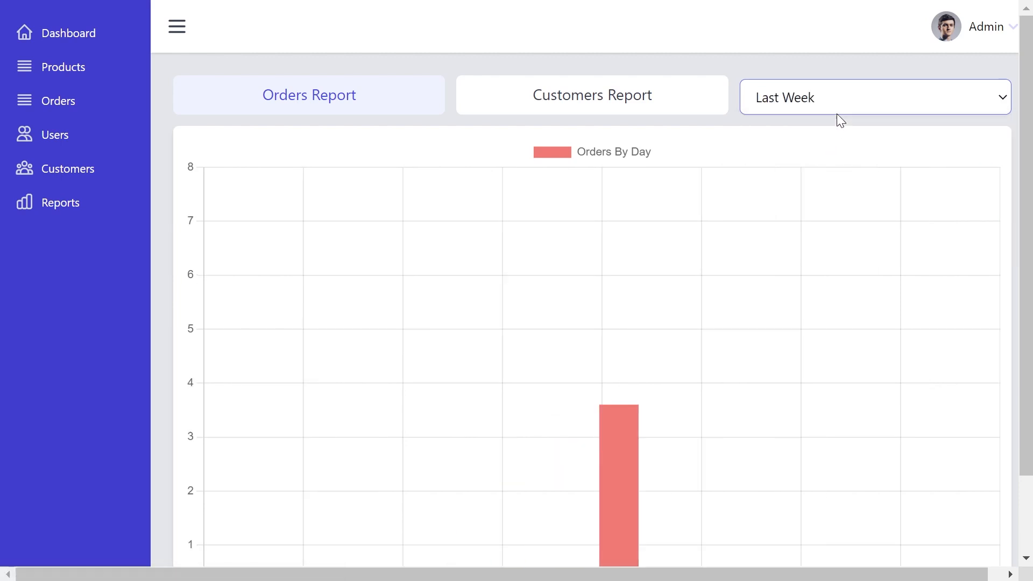
click(874, 96)
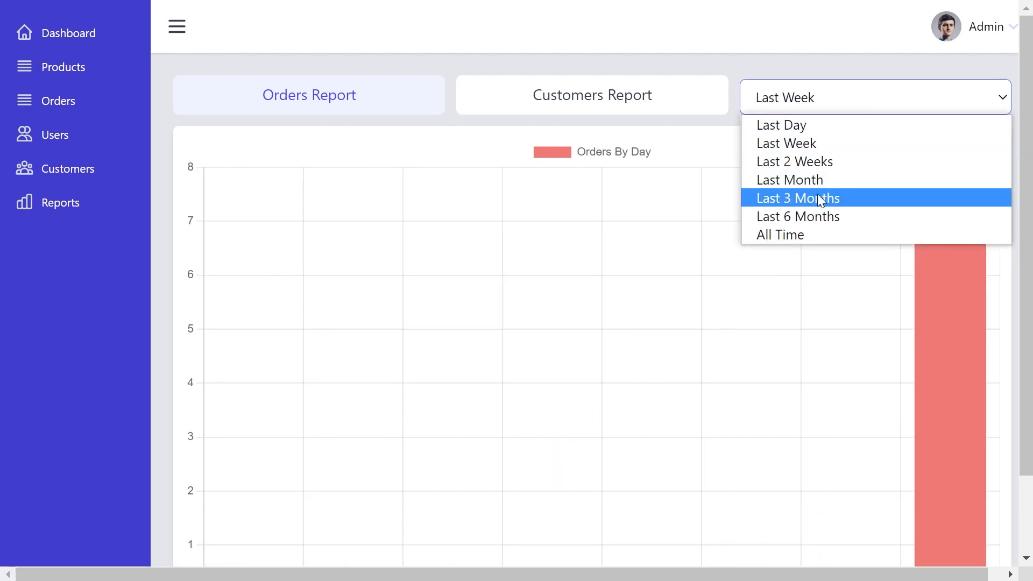
click(797, 197)
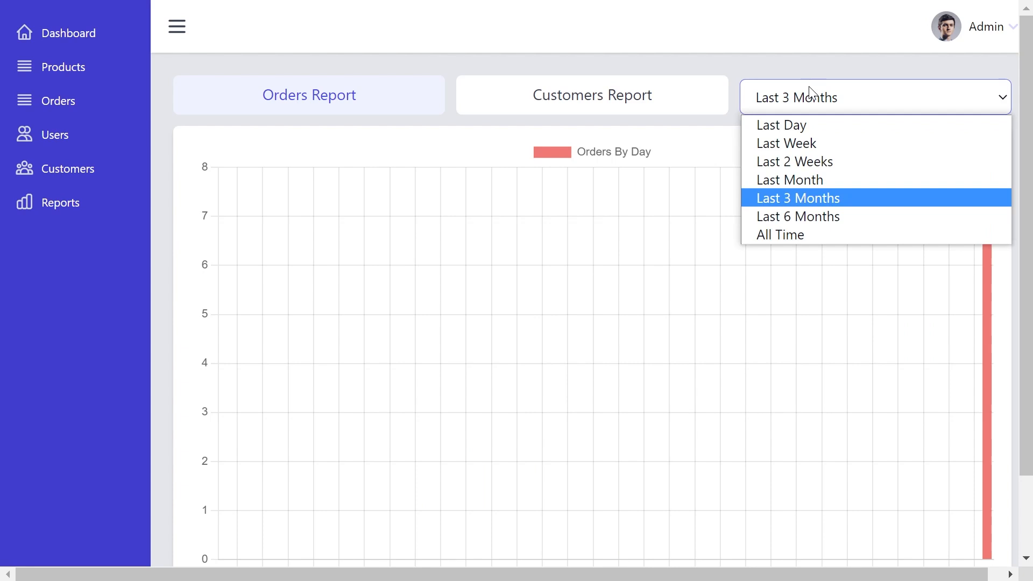
mouse_move(794, 162)
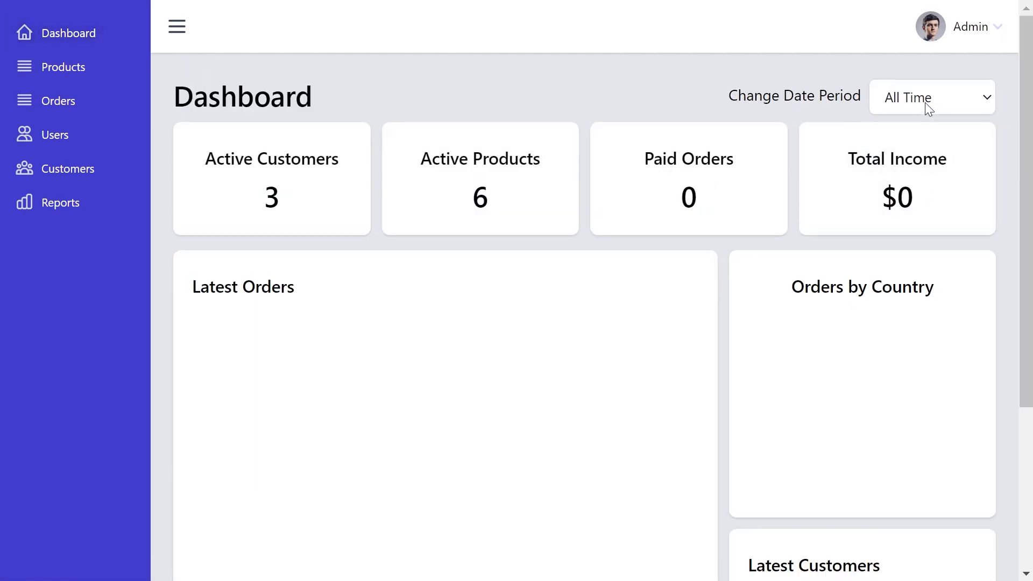
Step: Set the dashboard date period to Last 2 Weeks
click(931, 97)
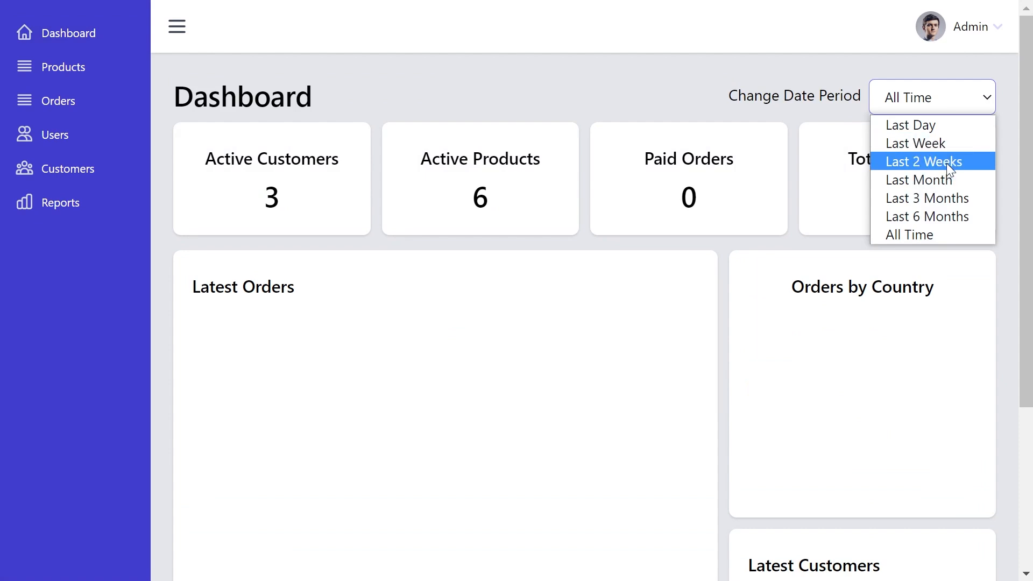
click(926, 197)
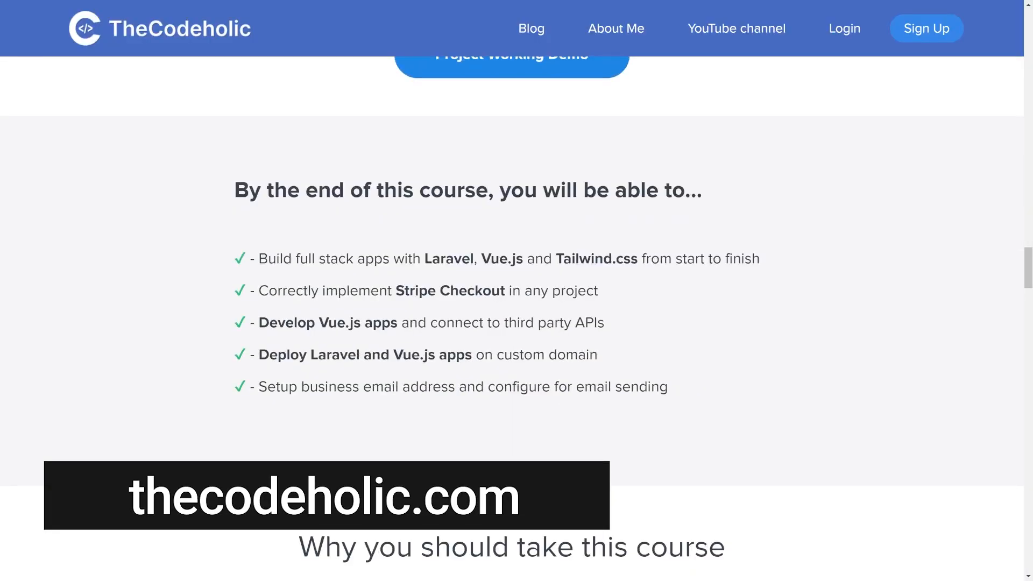
Step: Apply the coupon code 'BLACKF' to the $29.99 Laravel e-commerce course checkout
scroll(down, 3)
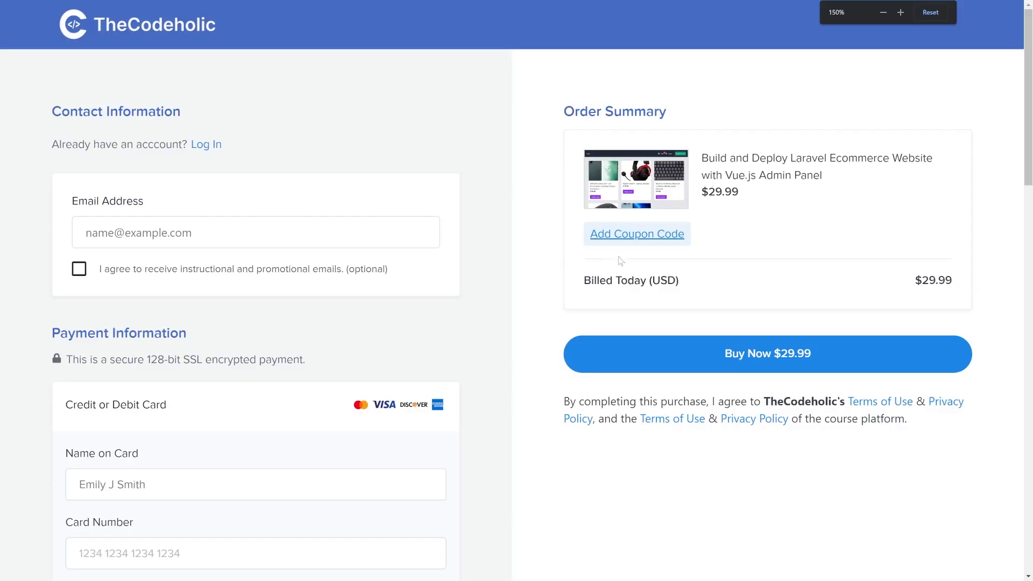
text(BLACKF)
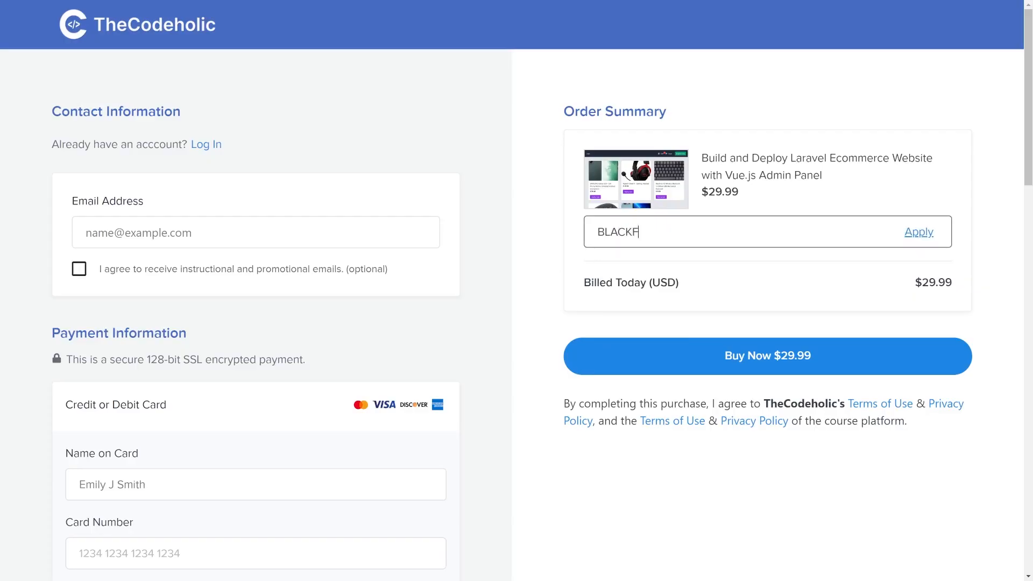
click(919, 231)
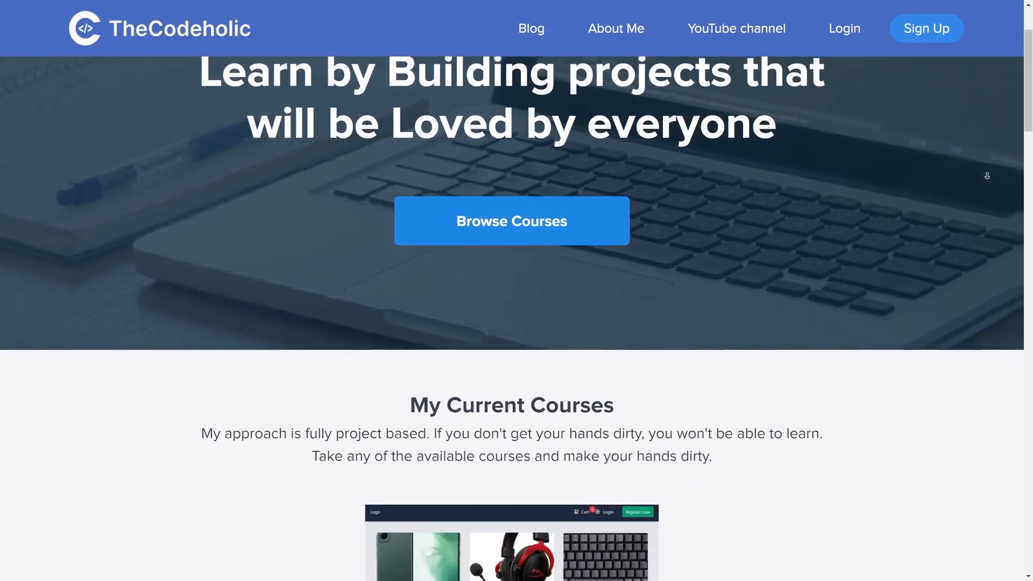
Step: Scroll through the Laravel E-commerce course page's feature sections, including orders and reports
scroll(down, 3)
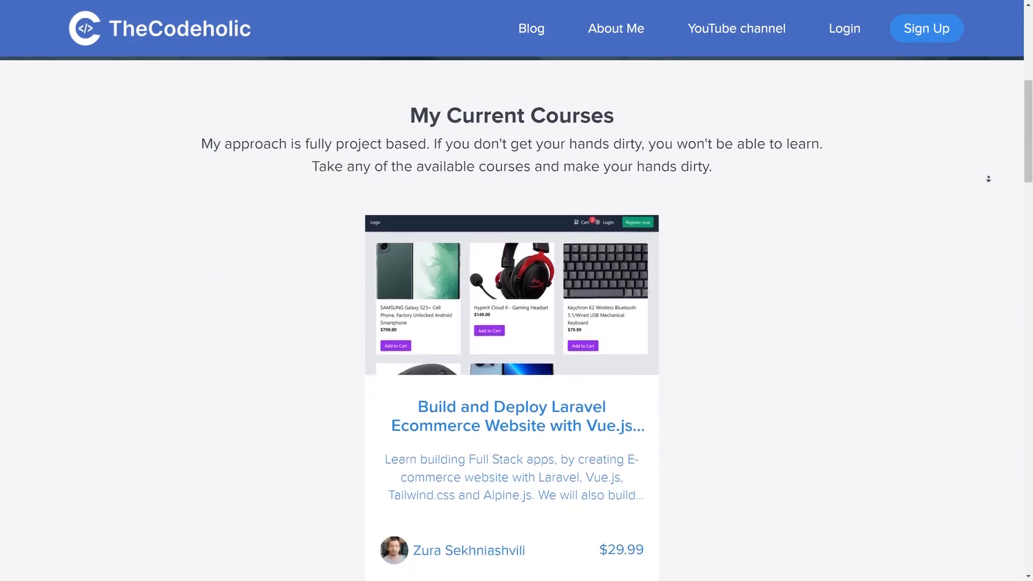
scroll(down, 3)
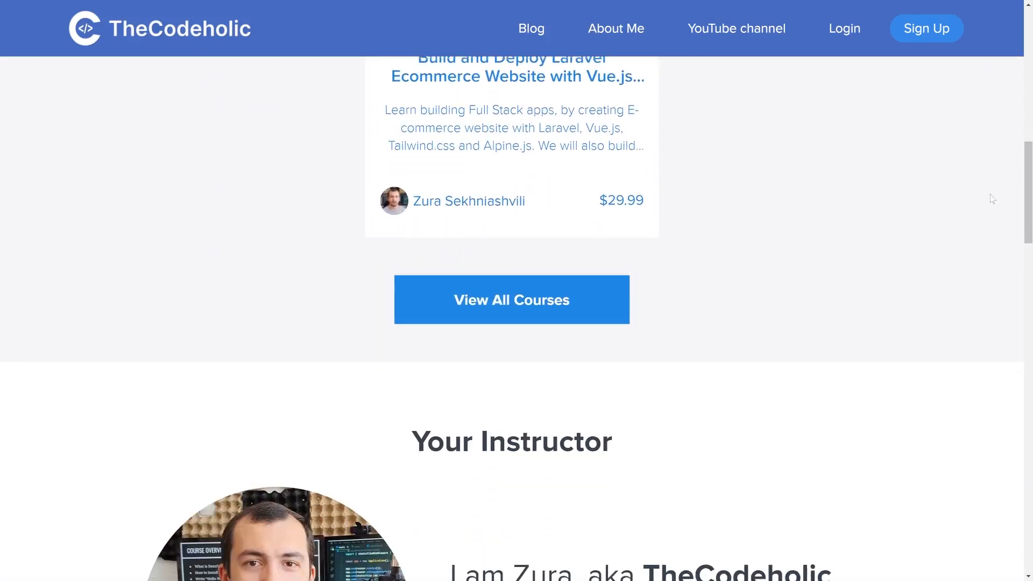
scroll(down, 3)
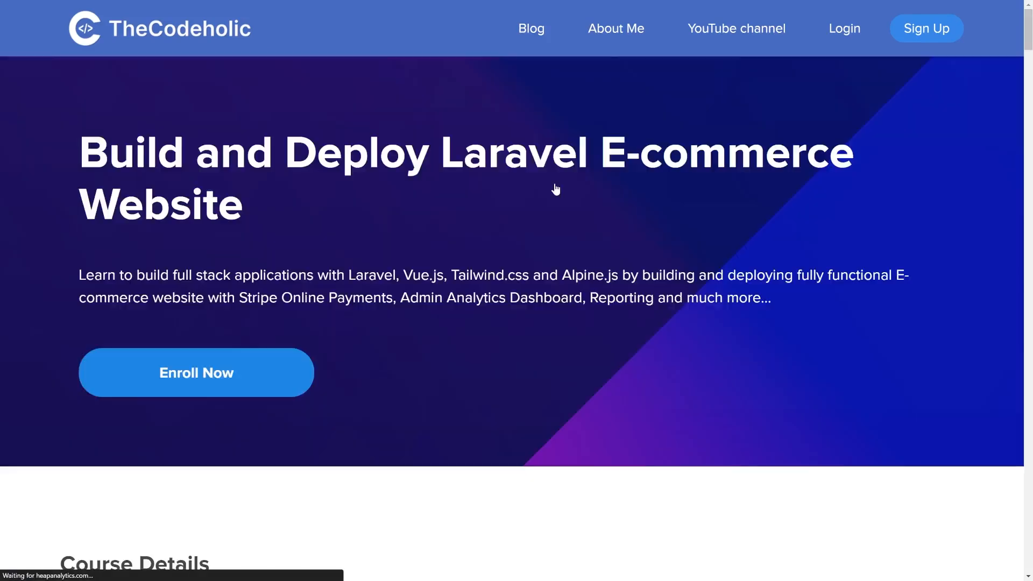
scroll(down, 3)
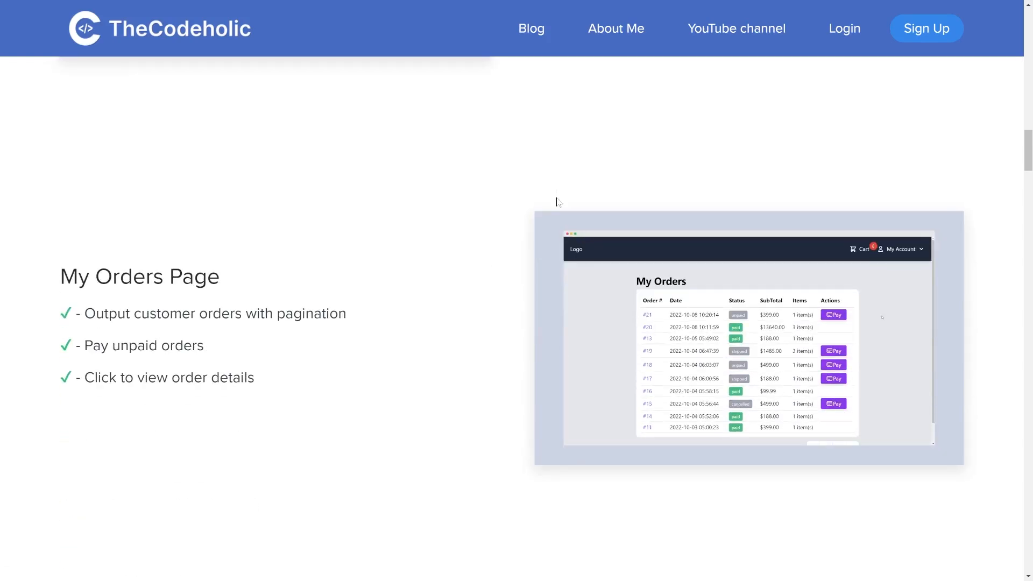
scroll(down, 3)
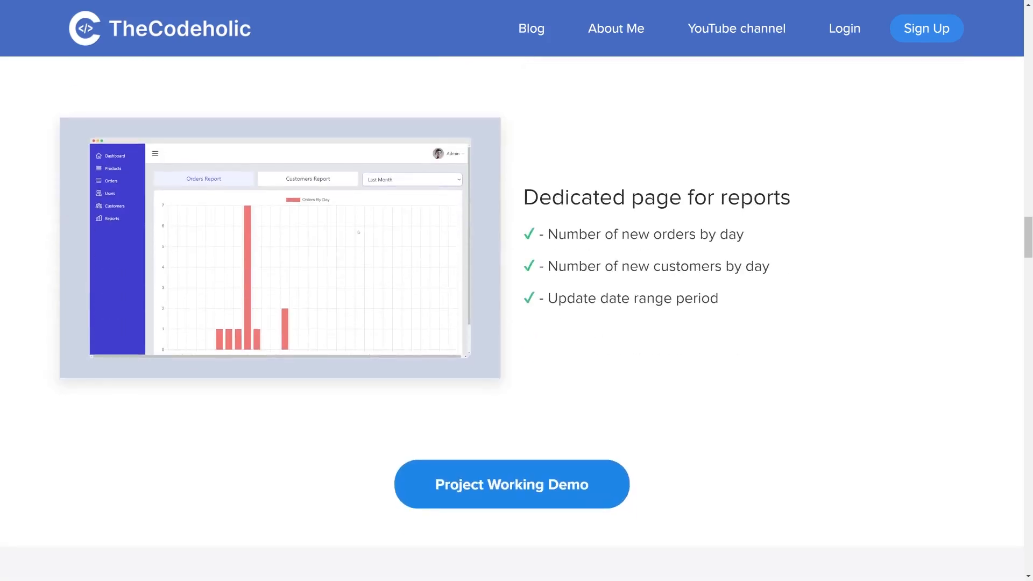